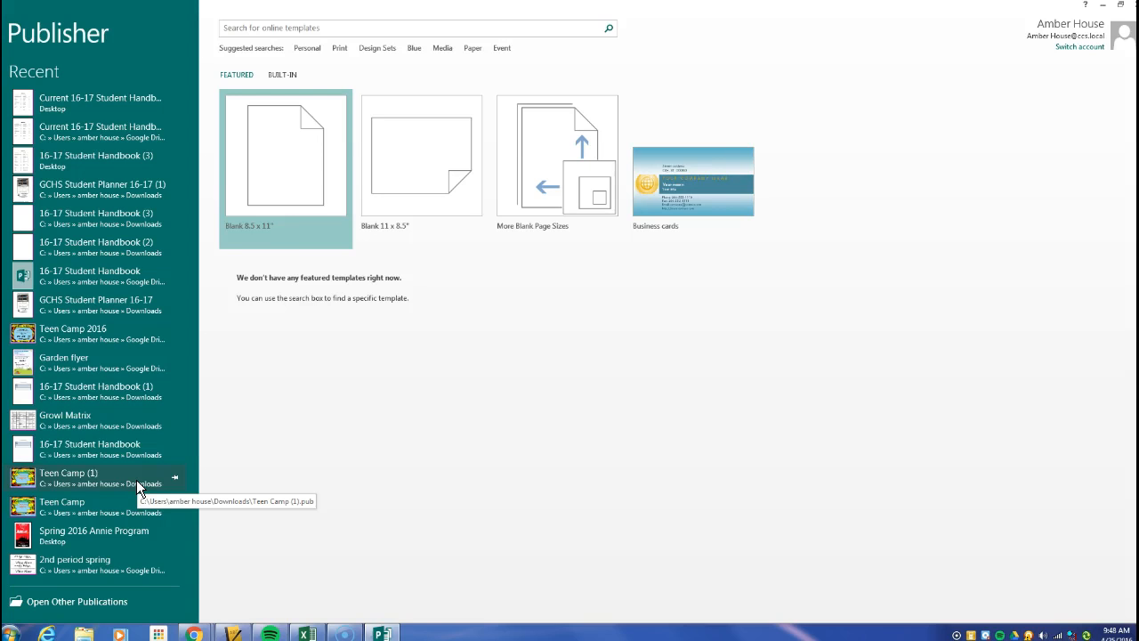
mouse_move(321, 92)
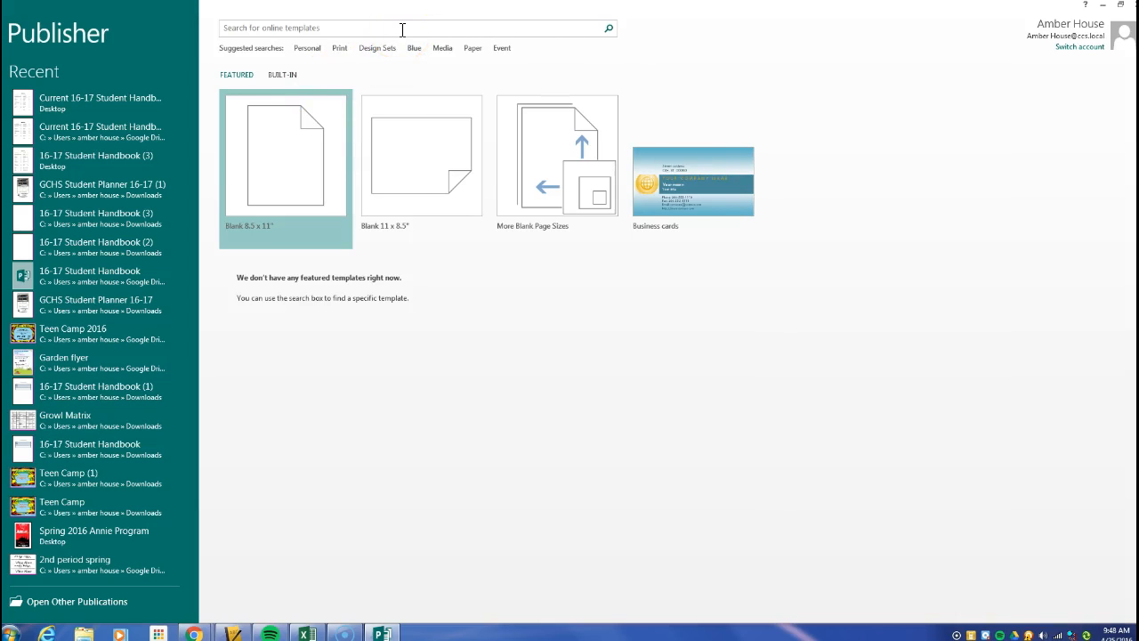
Search the online templates for 'newsletter'.
left_click(427, 28)
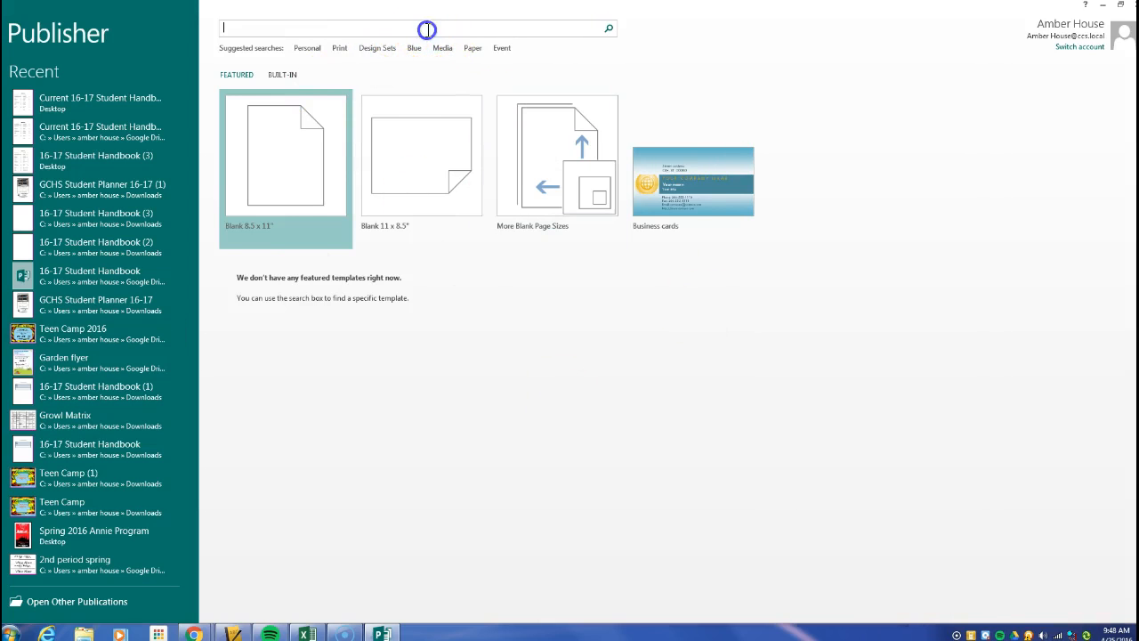
type("n")
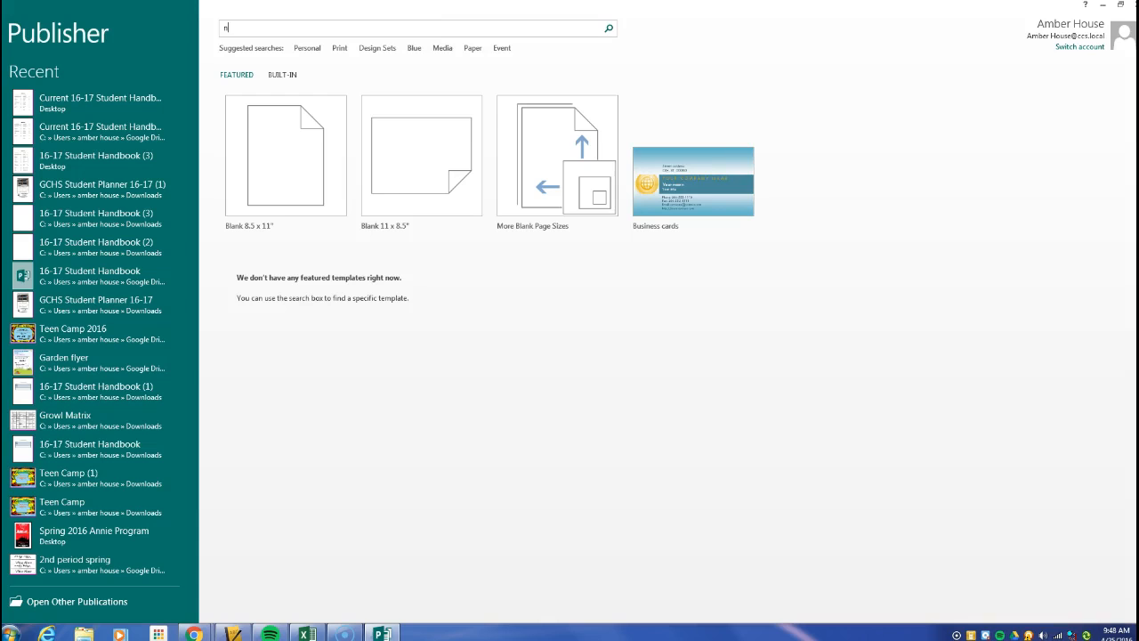
type("ewsletter")
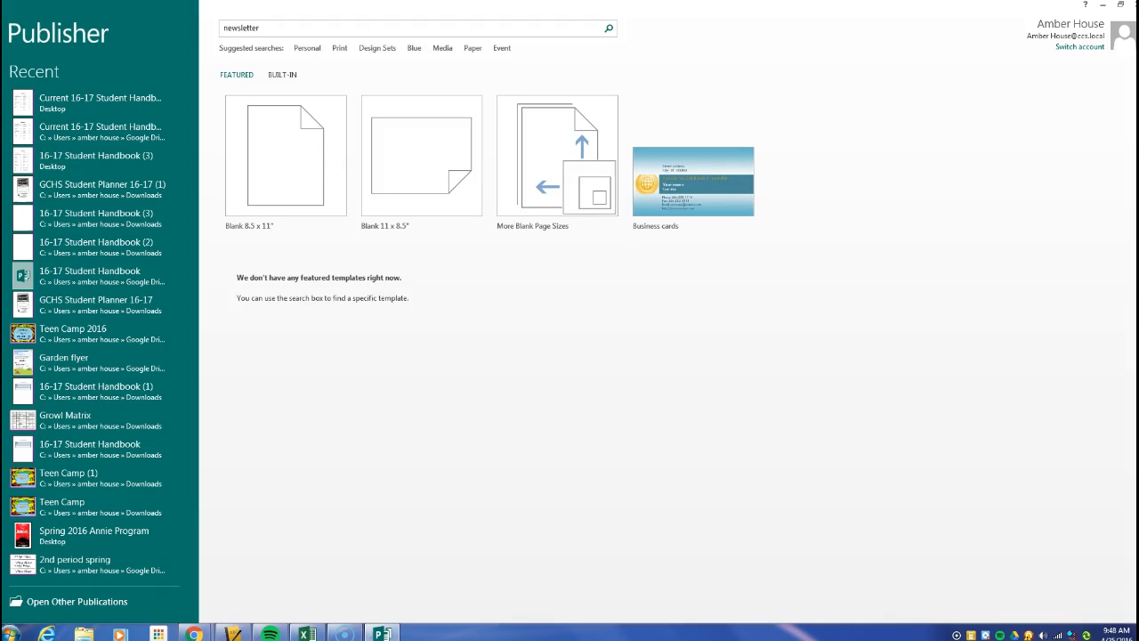
left_click(605, 28)
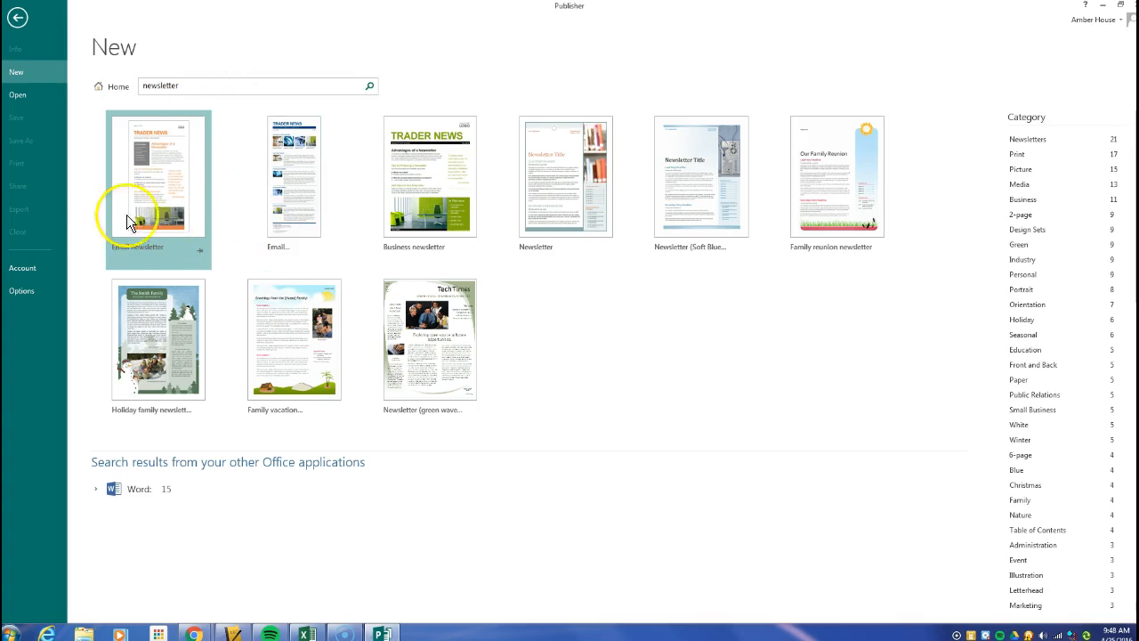
mouse_move(397, 230)
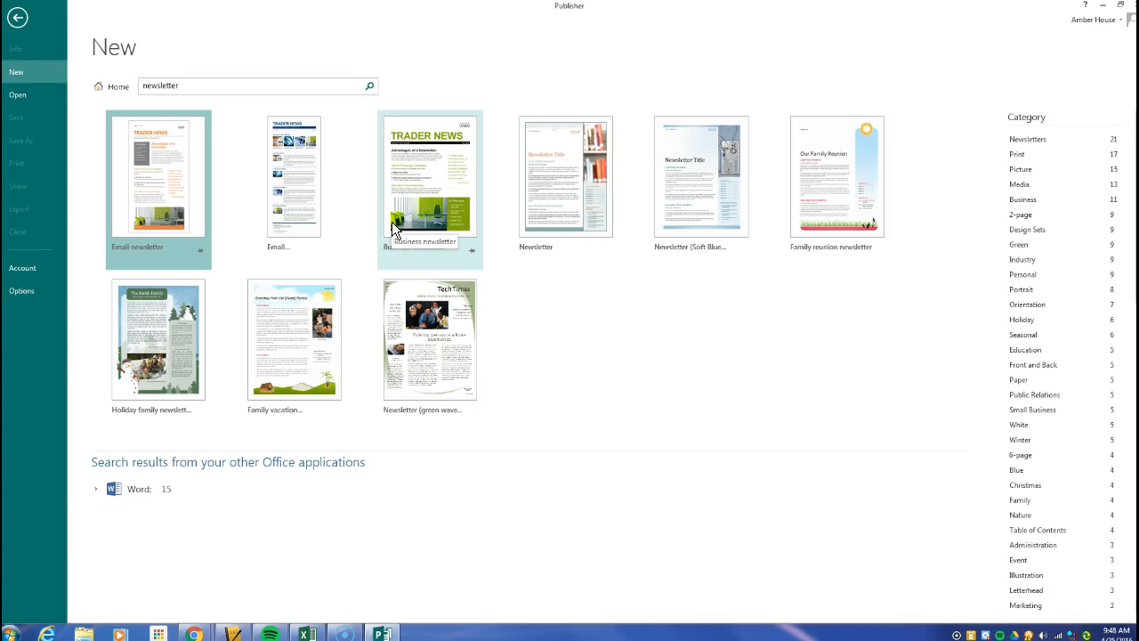
mouse_move(374, 160)
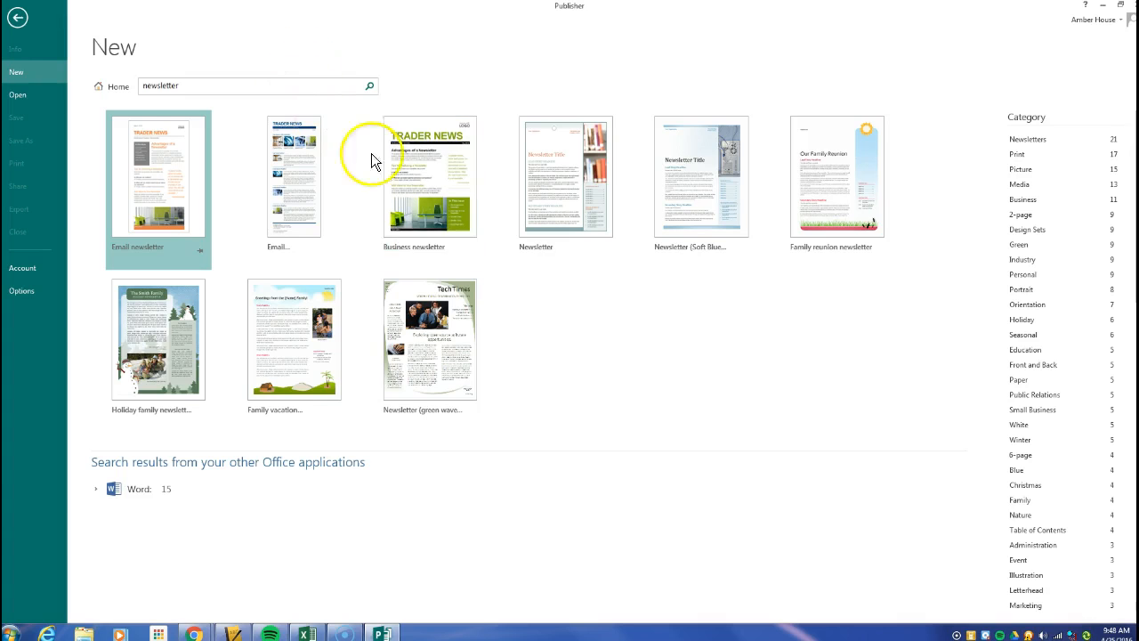
mouse_move(783, 214)
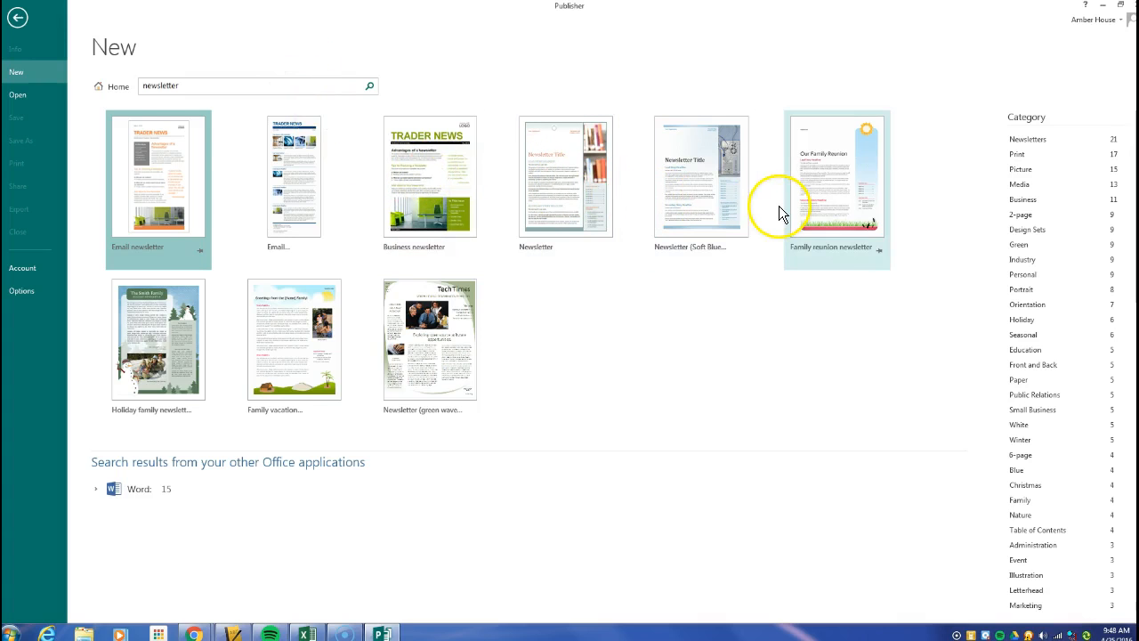
mouse_move(523, 372)
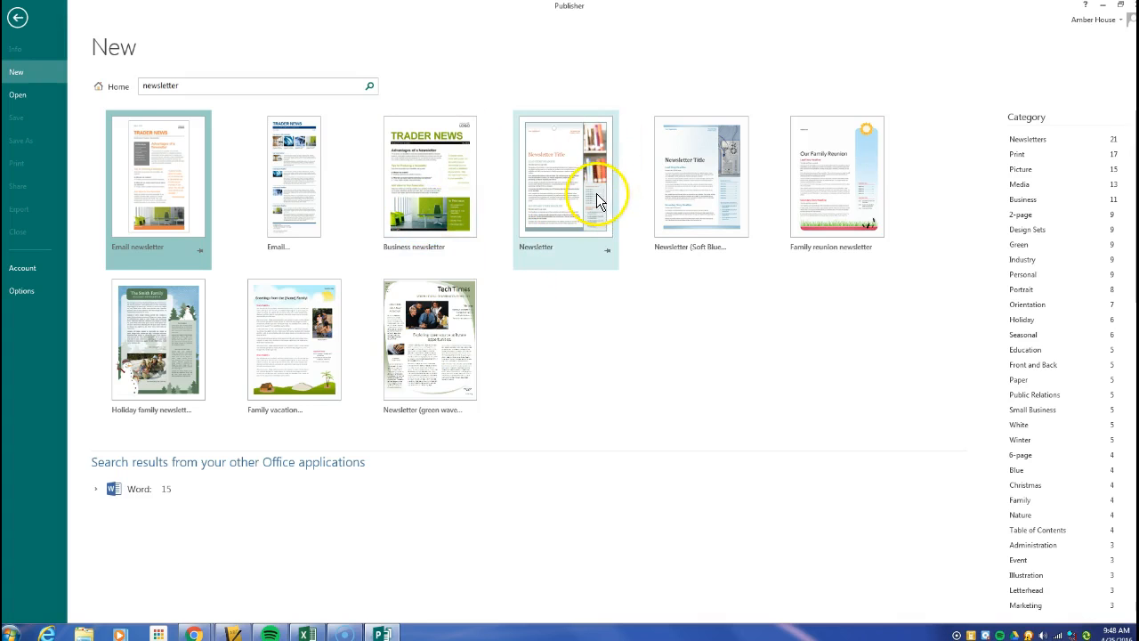
mouse_move(408, 189)
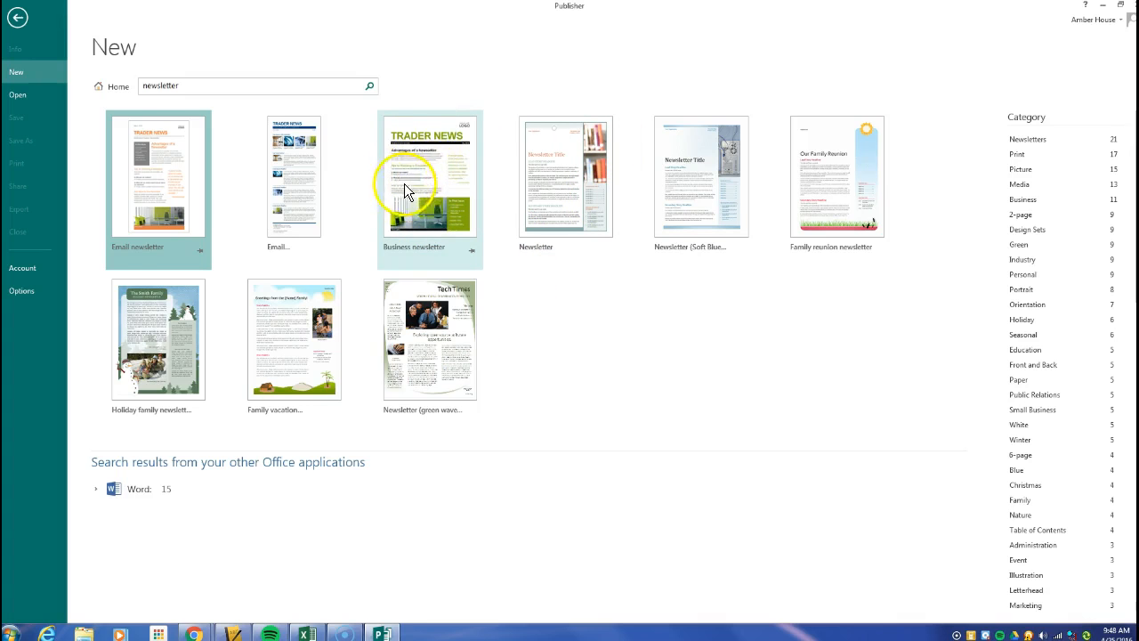
mouse_move(596, 192)
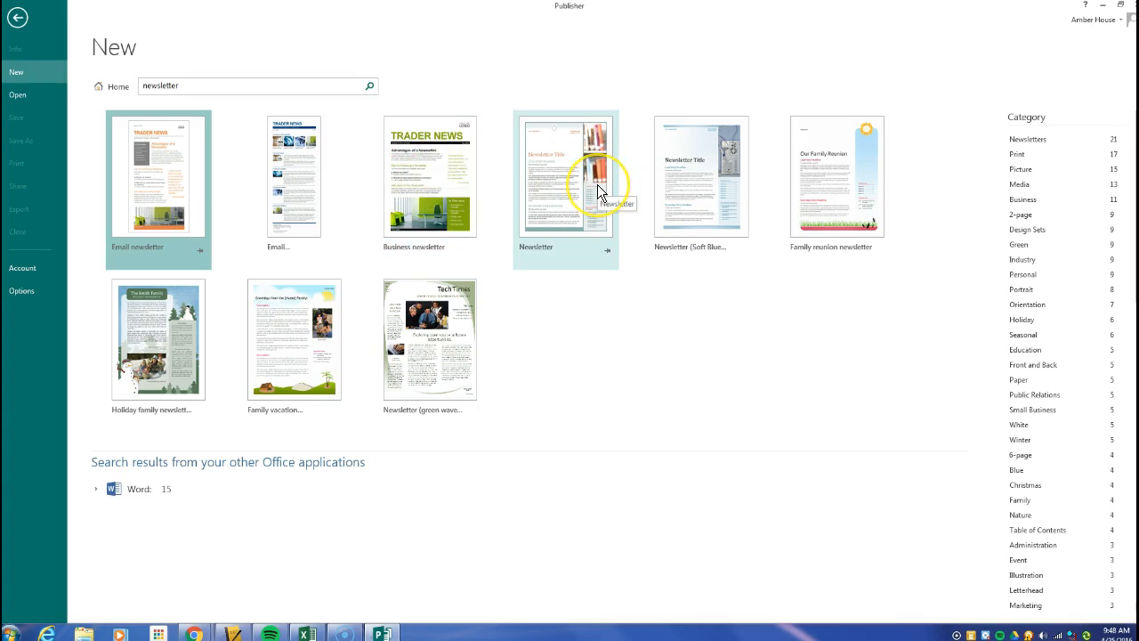
mouse_move(840, 217)
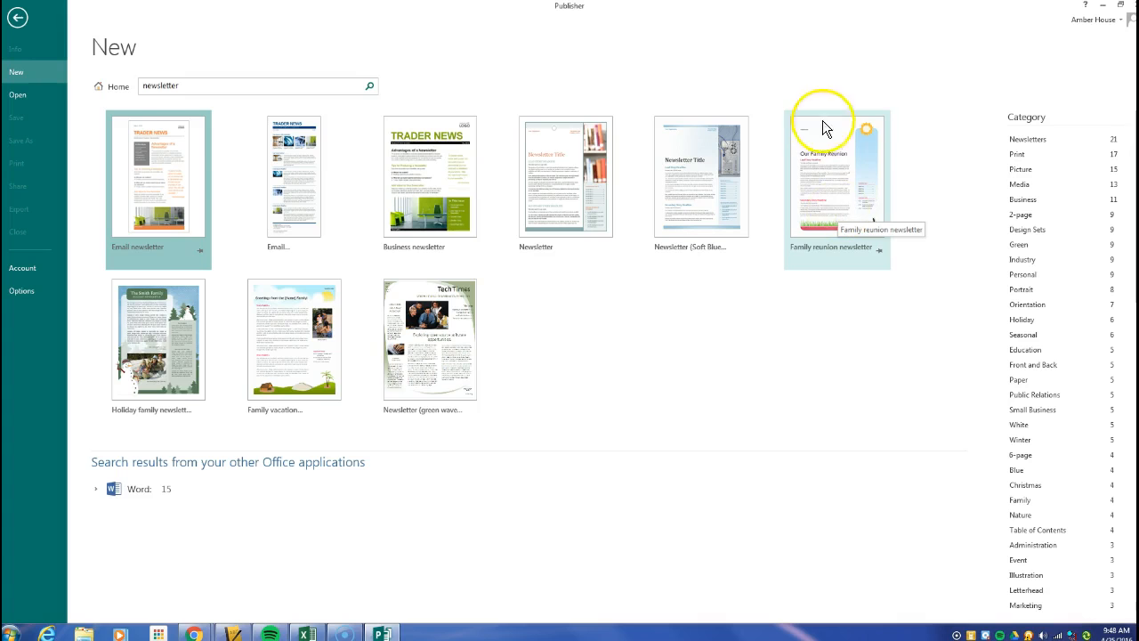
mouse_move(763, 246)
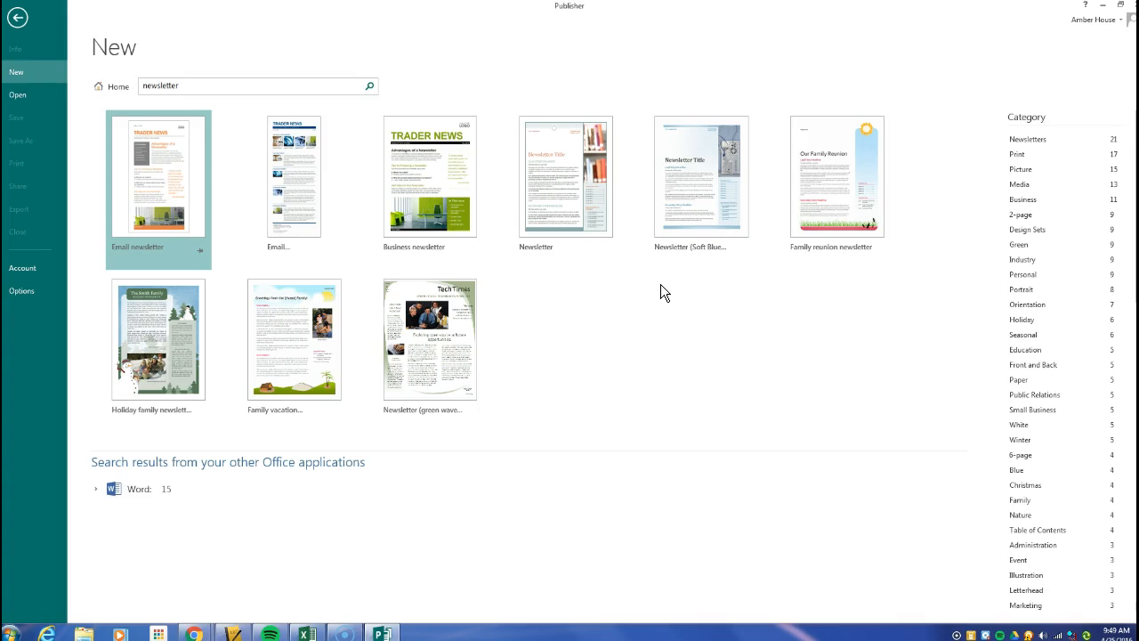
Select the Business newsletter template from the search results to preview it.
left_click(438, 155)
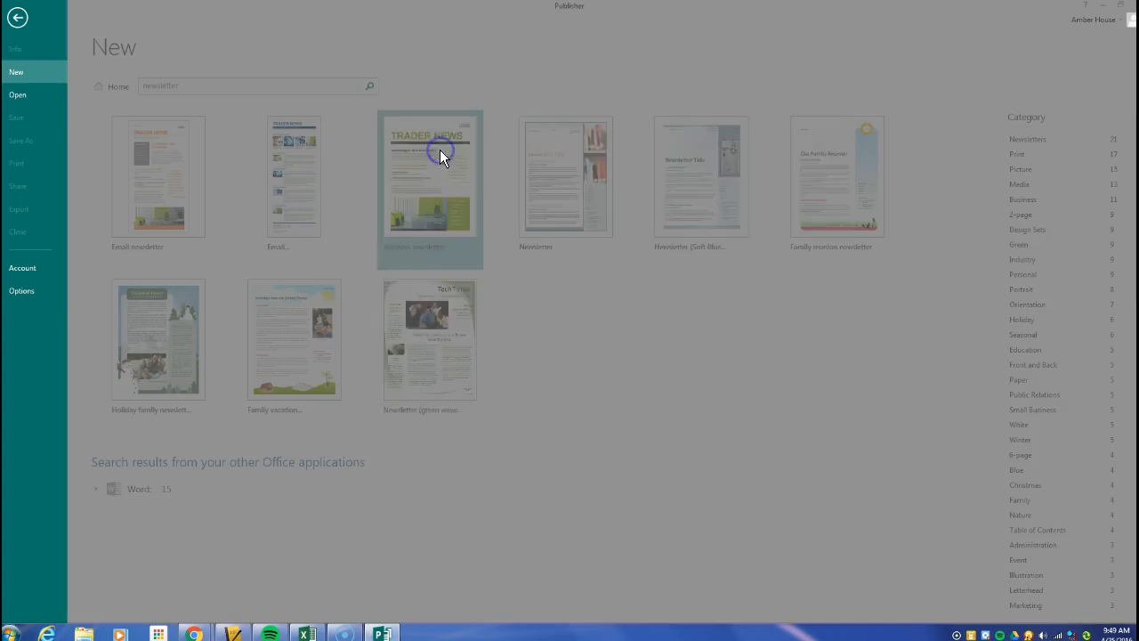
View the Business newsletter's sample pages and create a new publication from it.
left_click(441, 159)
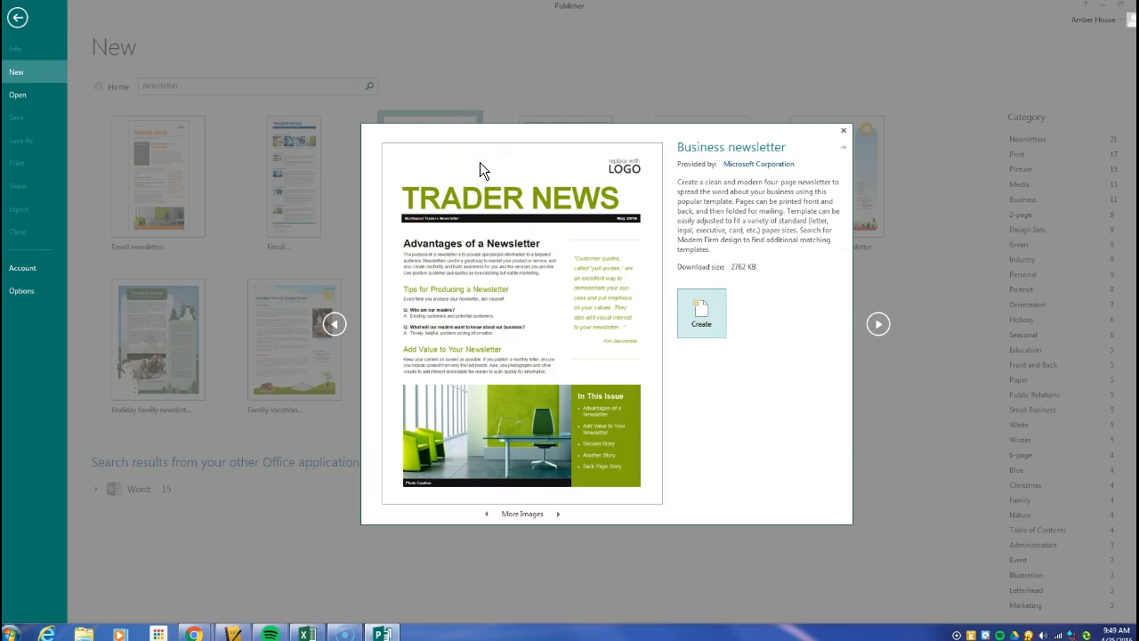
left_click(559, 512)
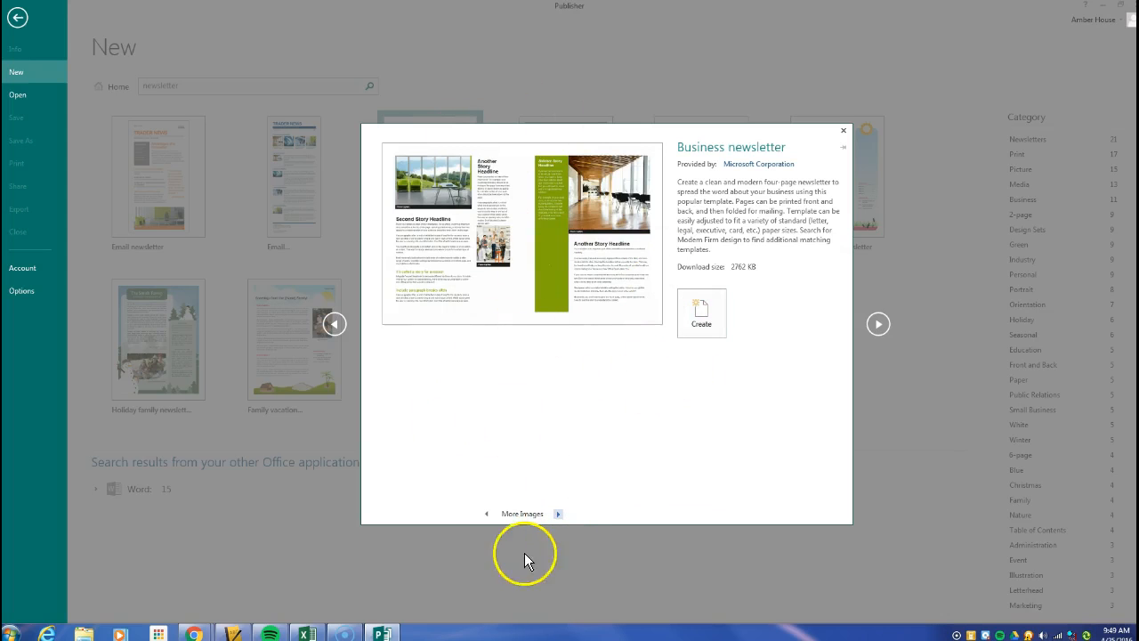
left_click(558, 513)
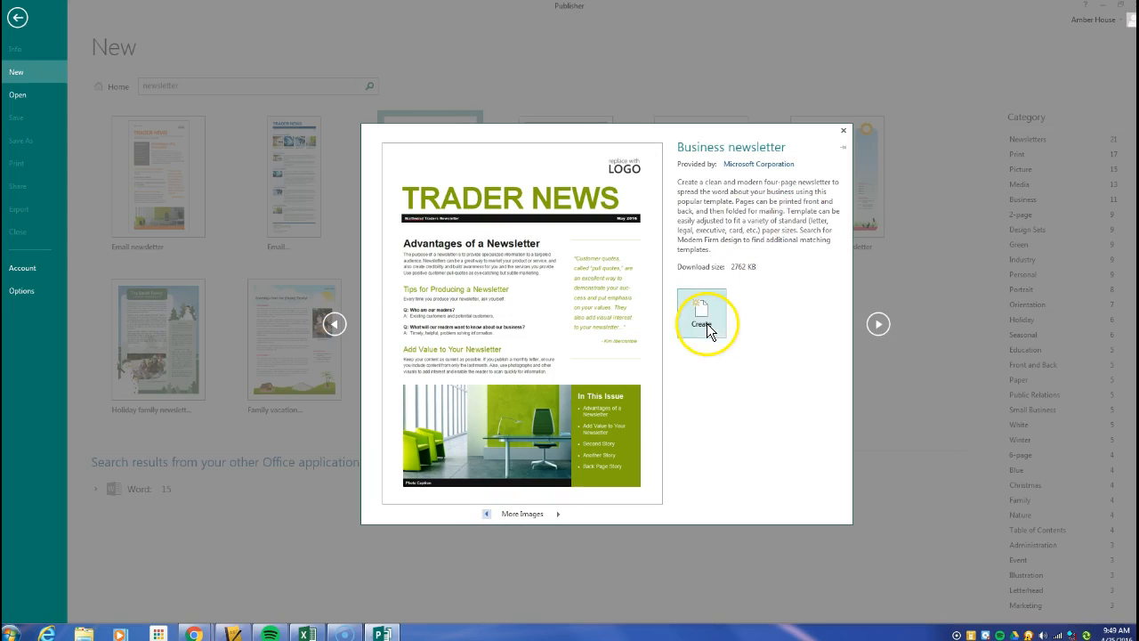
left_click(701, 321)
type("7TH GRADE-")
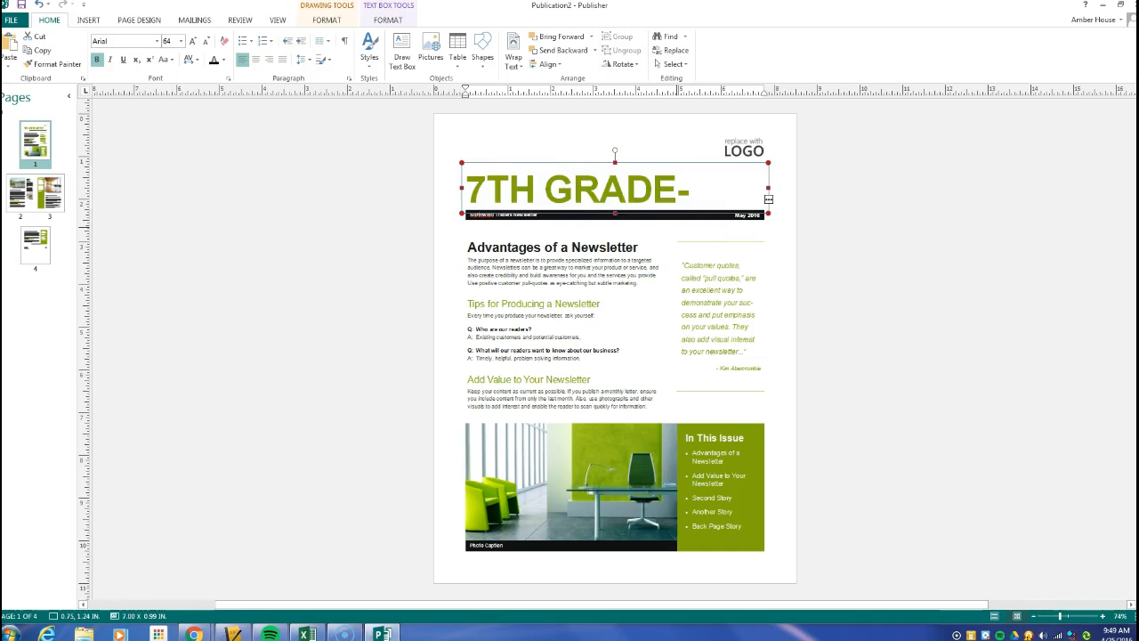
Replace the masthead title text with 'GCMS NEWS'.
type("GREWS")
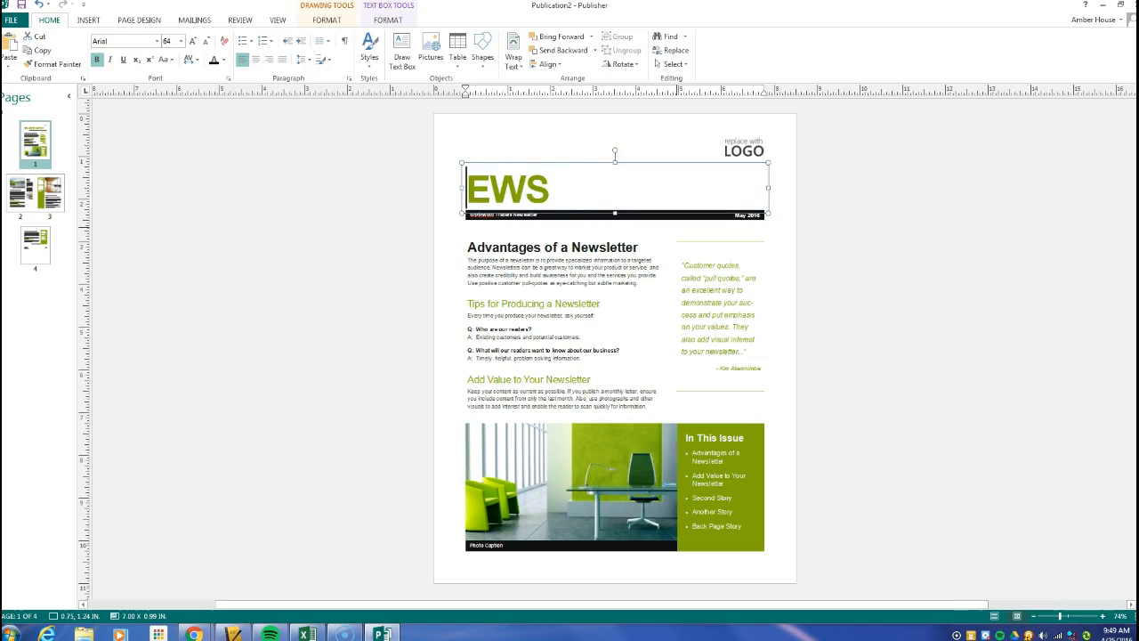
type("GCMS N")
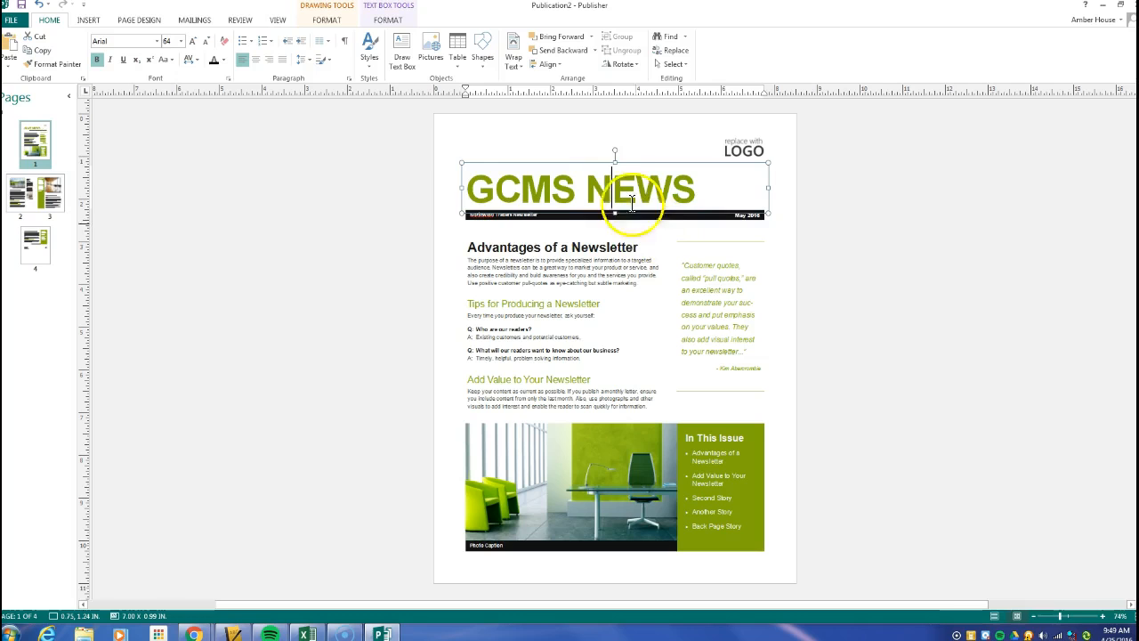
left_click(545, 214)
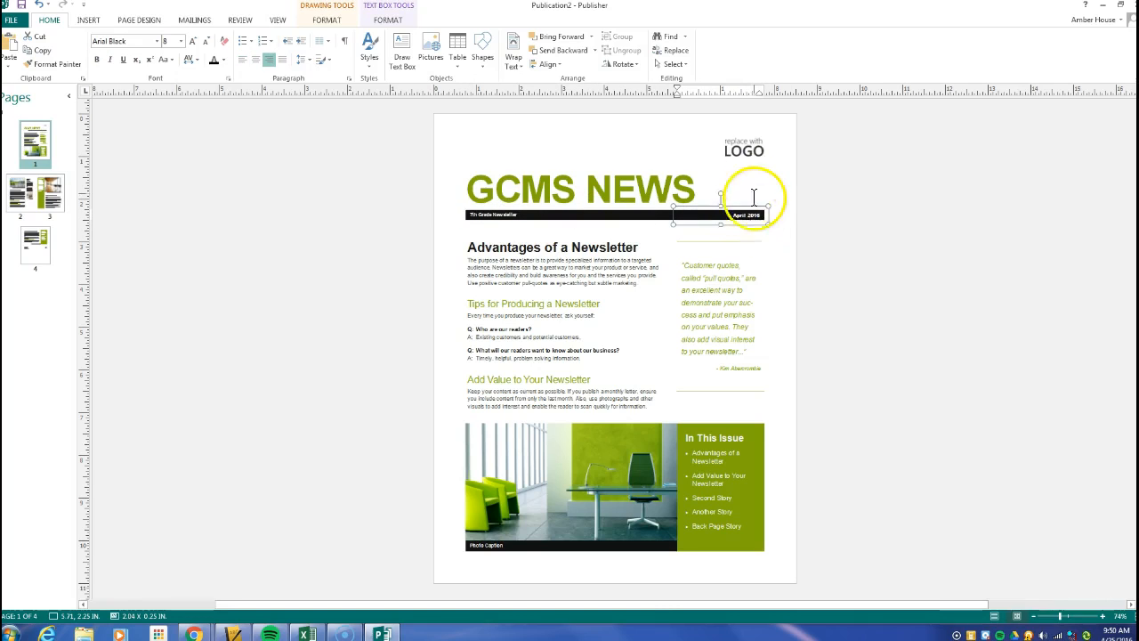
Replace the logo placeholder via a Bing image search for '7th grade'.
left_click(747, 148)
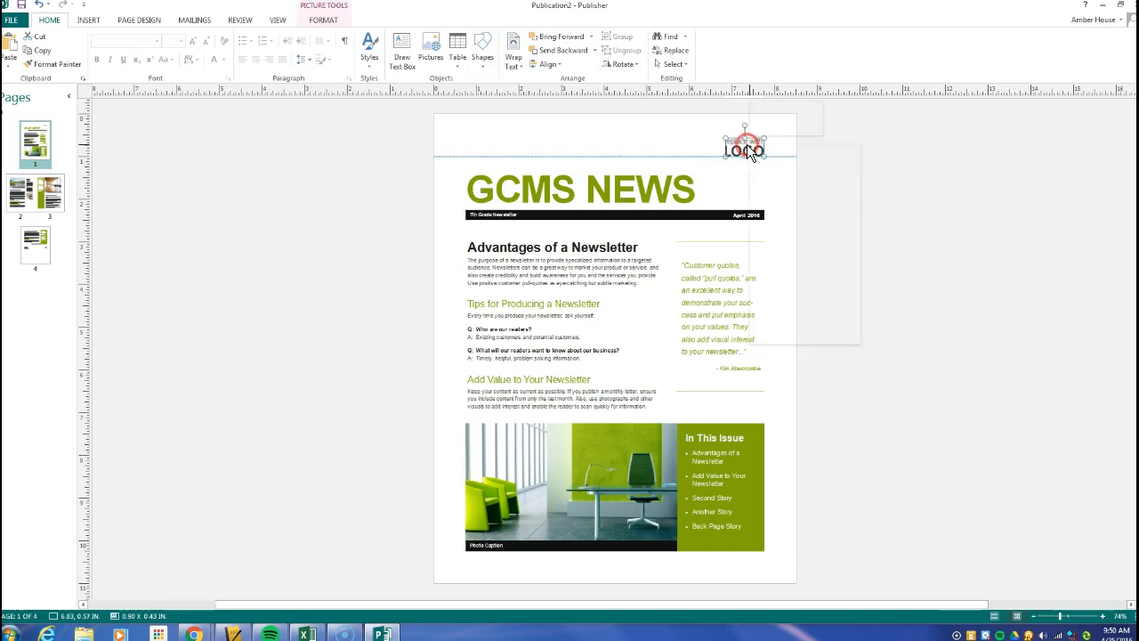
right_click(746, 152)
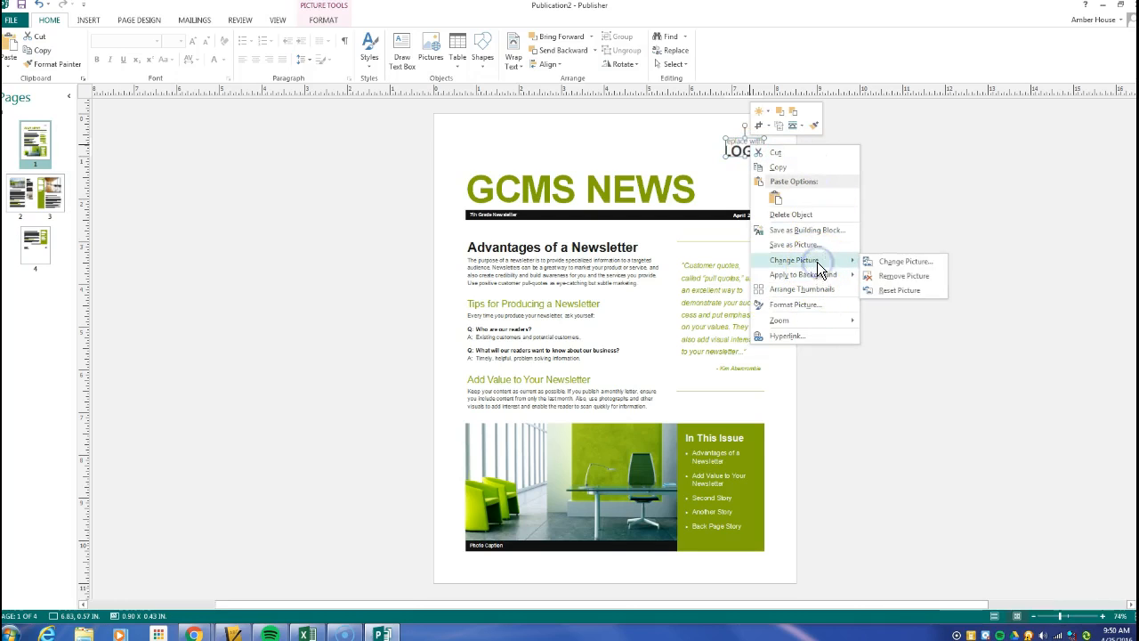
left_click(904, 260)
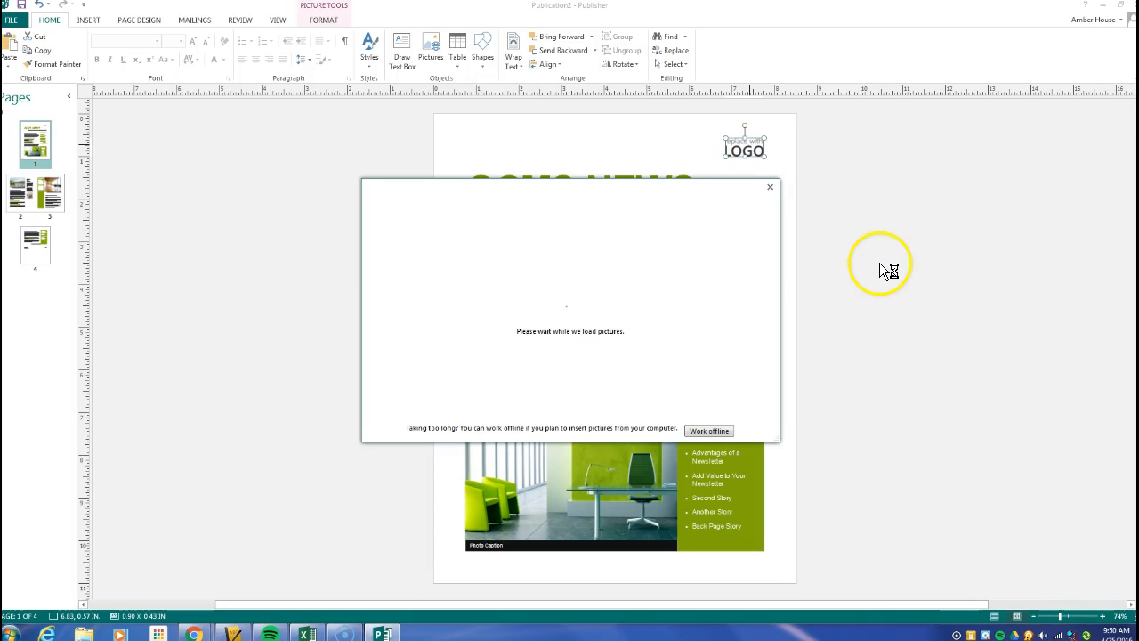
mouse_move(870, 269)
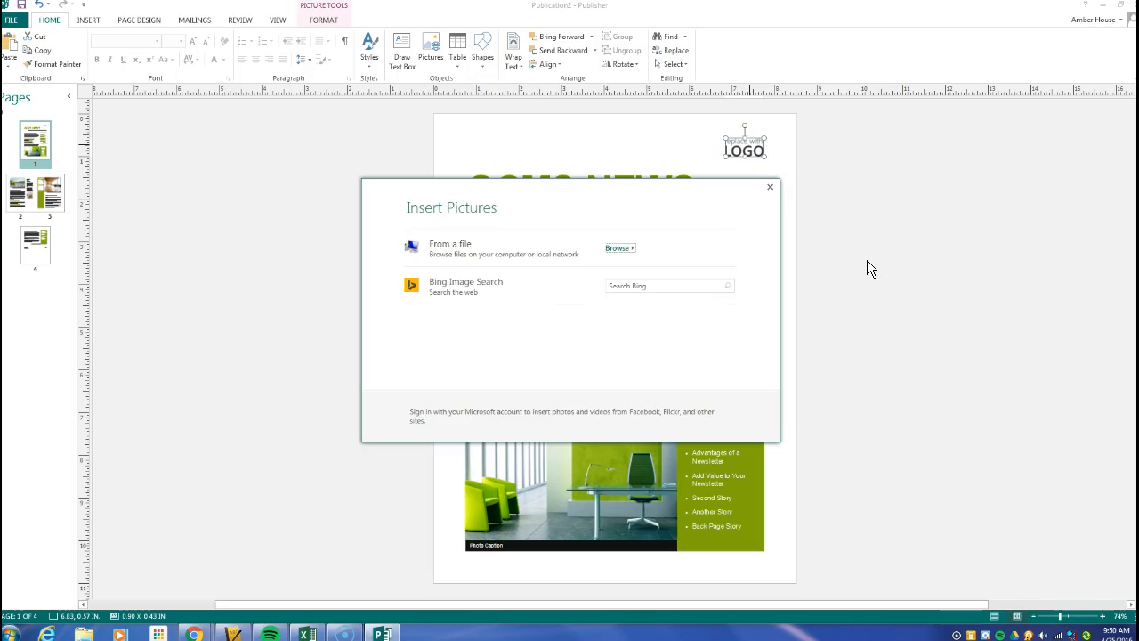
left_click(668, 284)
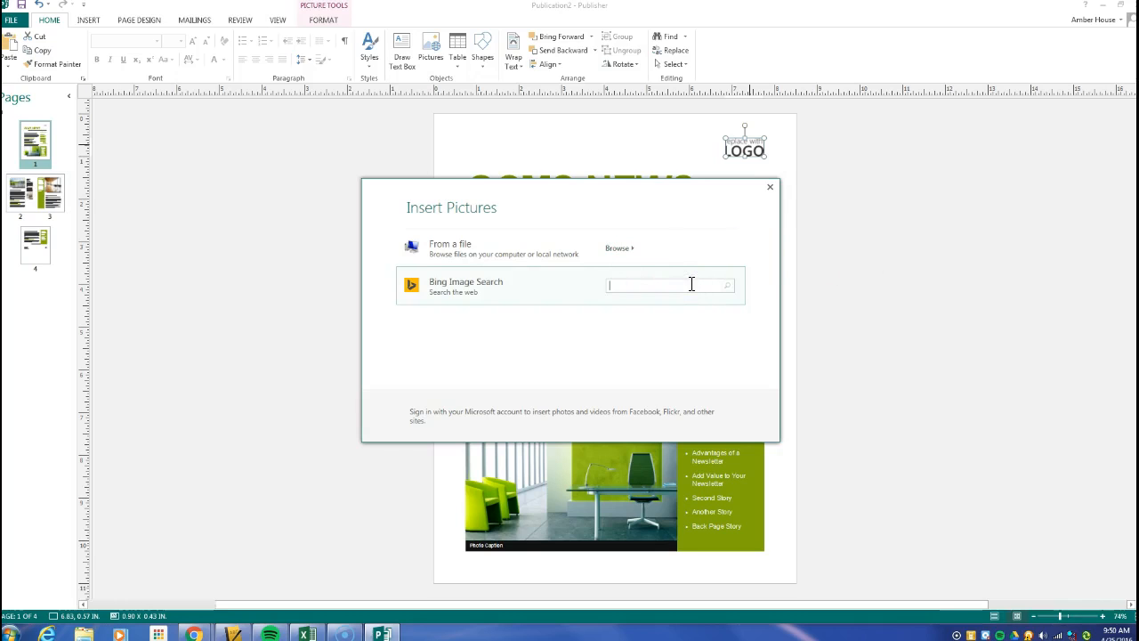
type("7th grade")
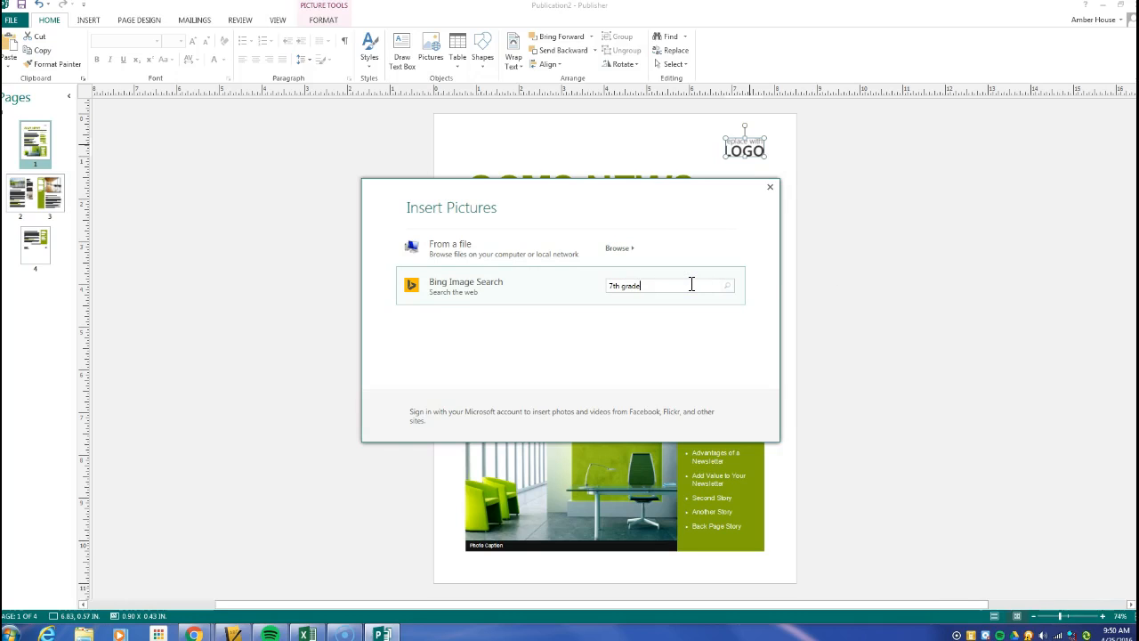
left_click(726, 285)
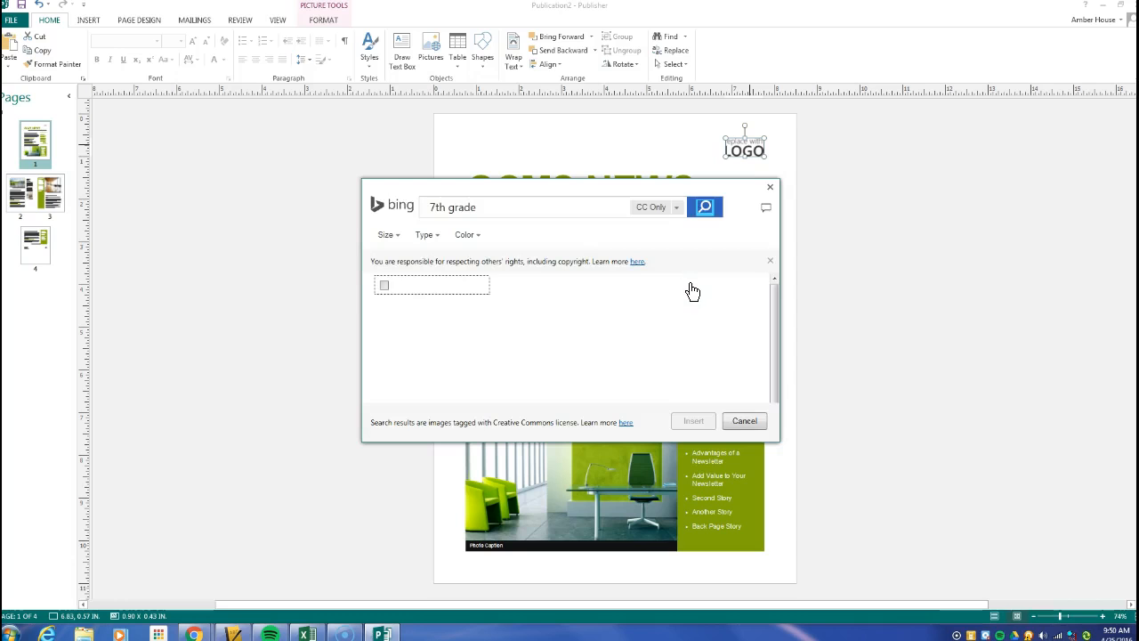
Choose the 7th Grade globe image and insert it into the logo spot.
left_click(704, 206)
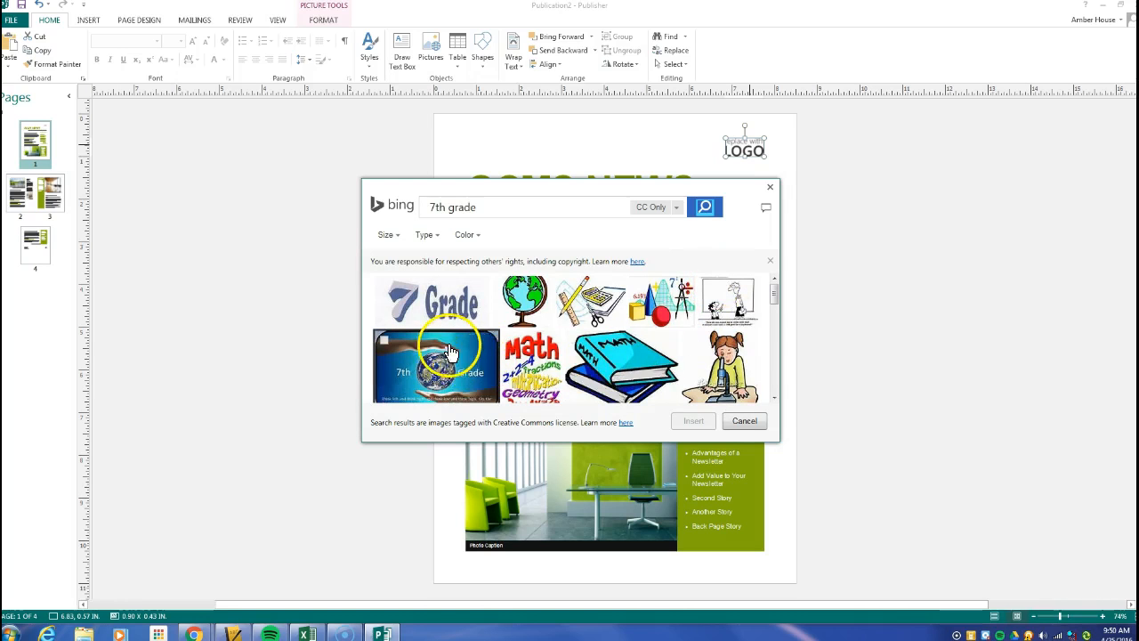
scroll("down", 3)
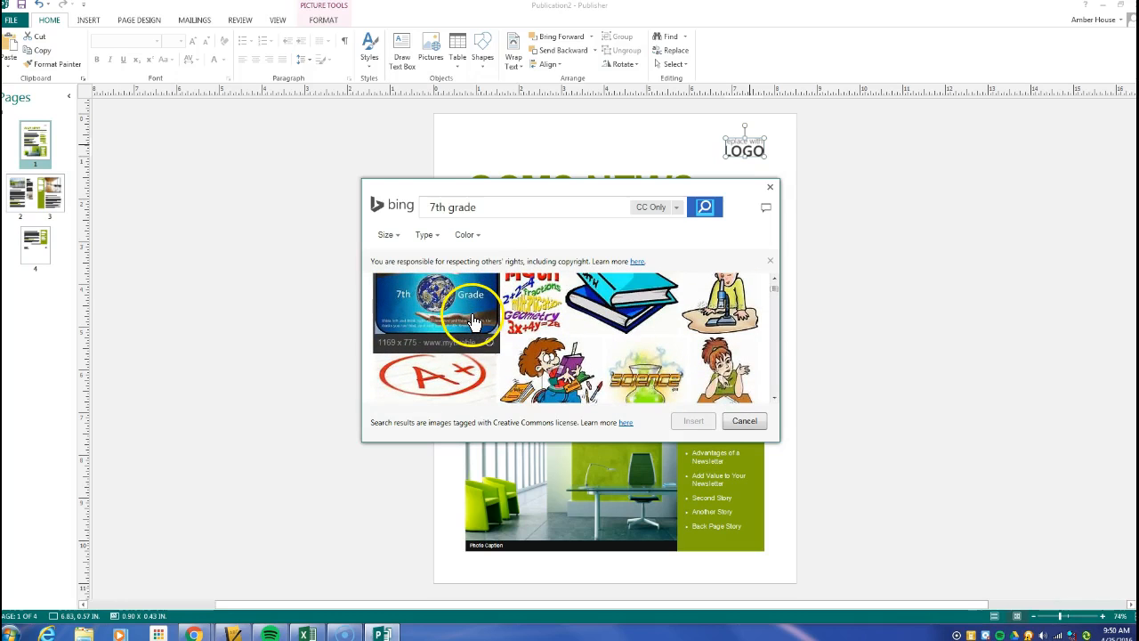
left_click(692, 420)
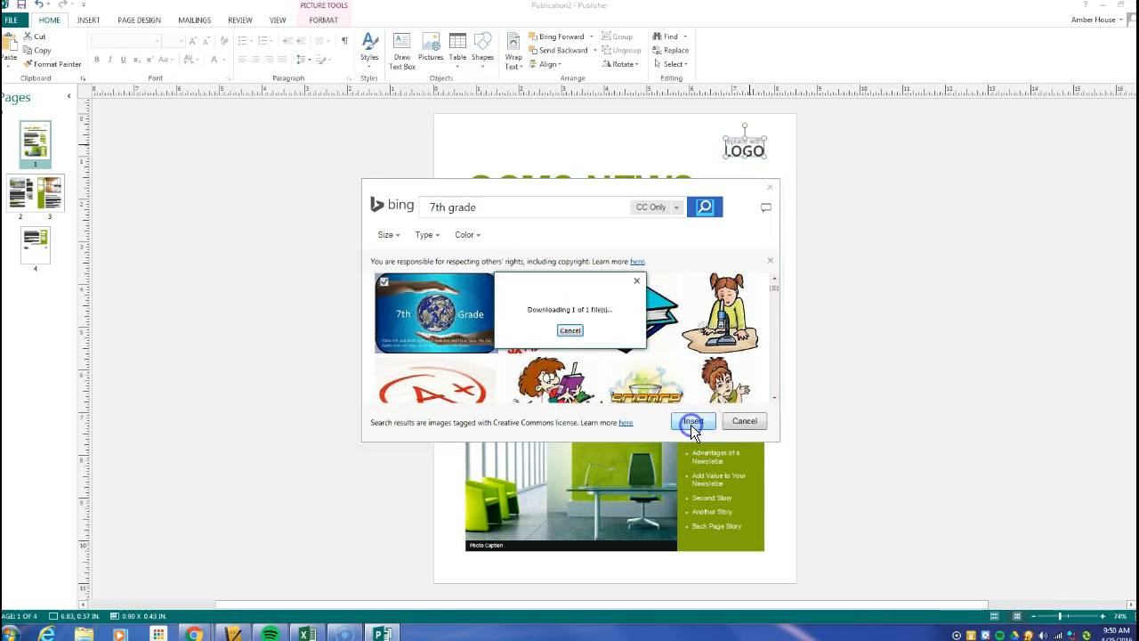
left_click(694, 420)
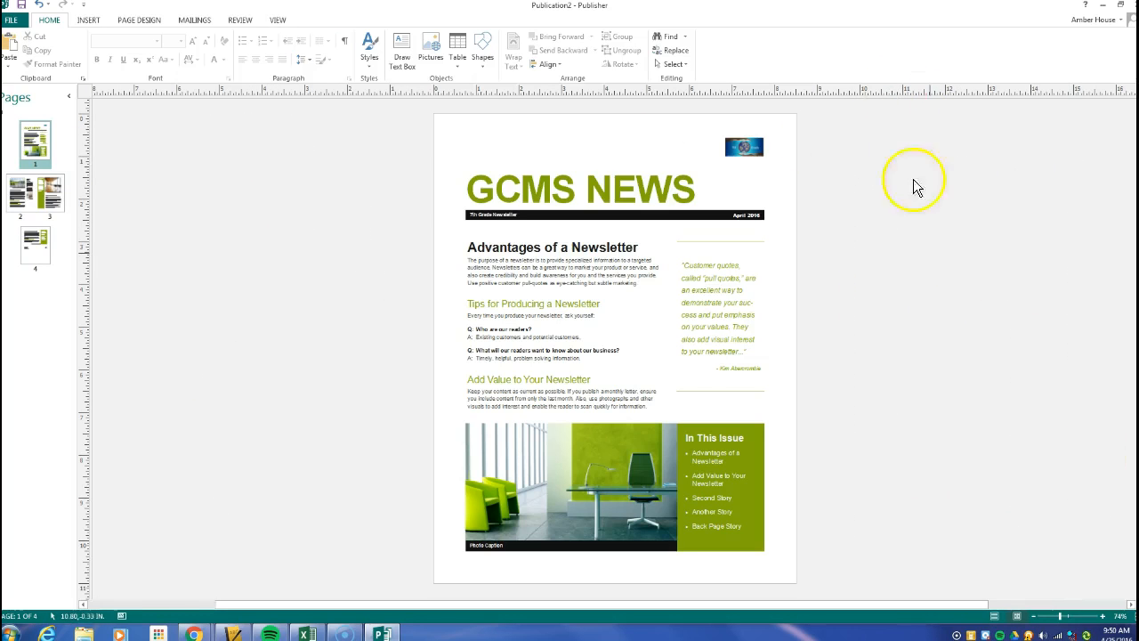
mouse_move(940, 352)
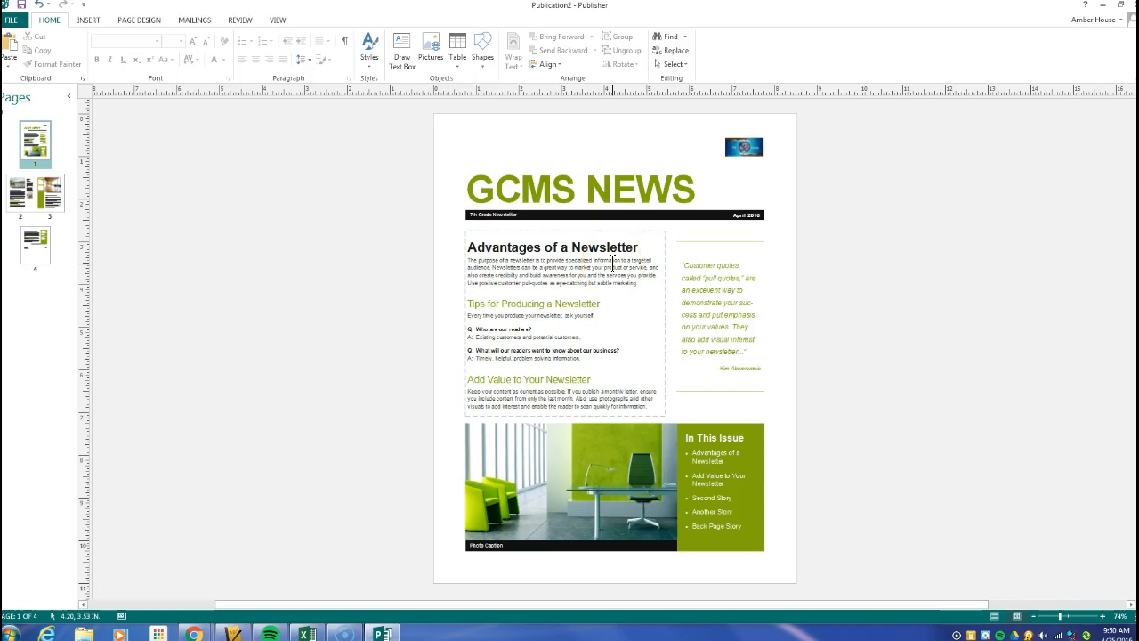
mouse_move(580, 249)
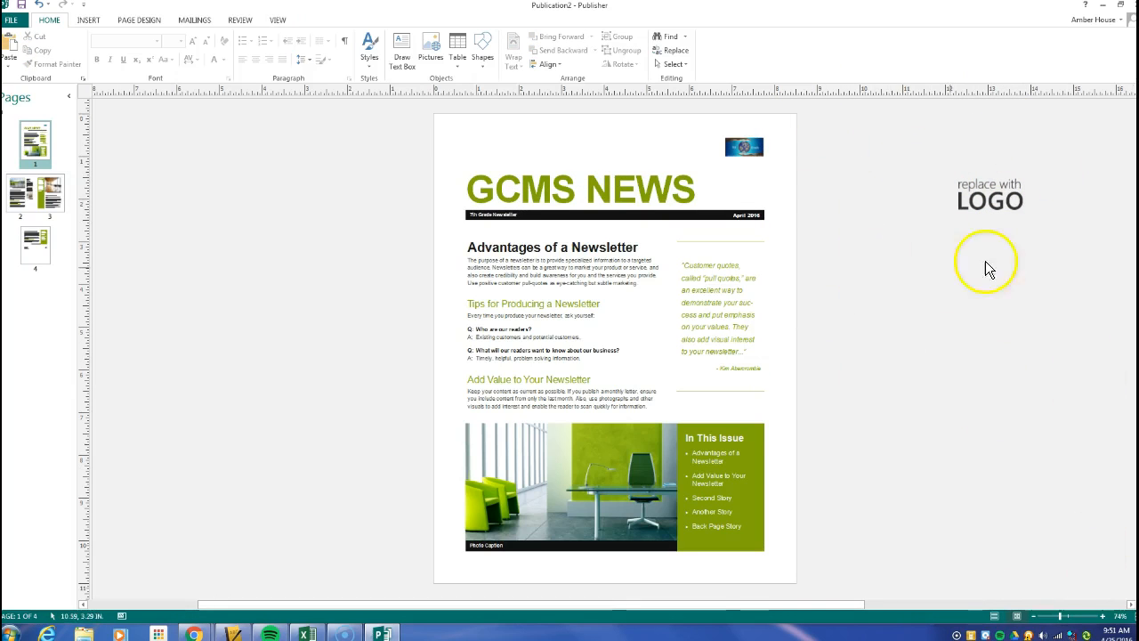
mouse_move(919, 508)
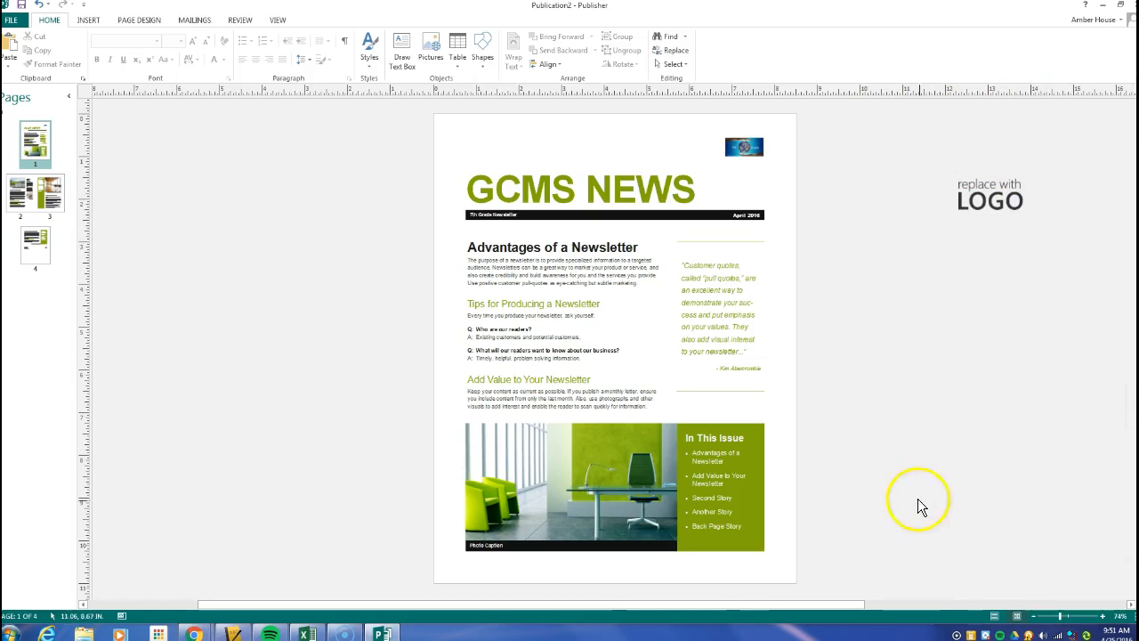
mouse_move(858, 509)
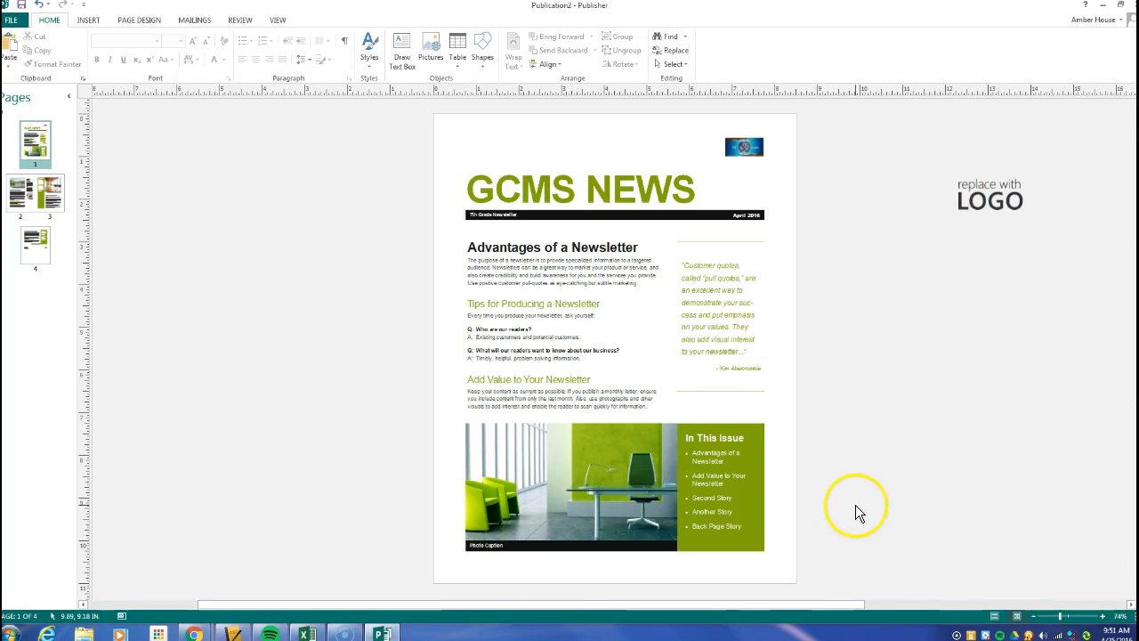
Set aside the leftover 'replace with LOGO' placeholder beside page 1.
left_click(990, 196)
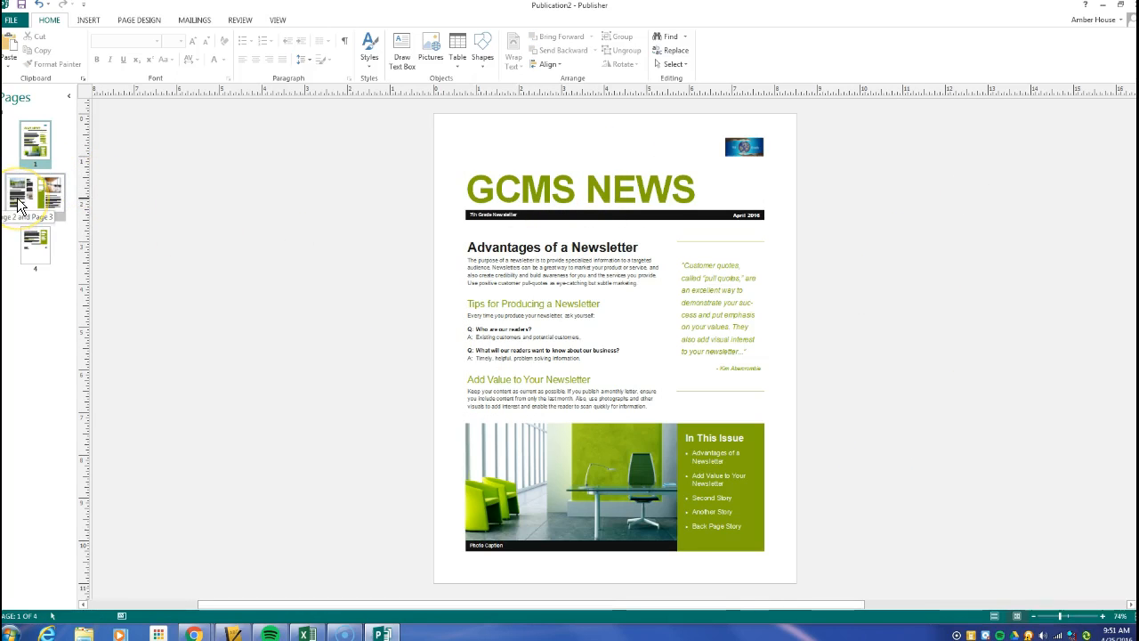
left_click(36, 195)
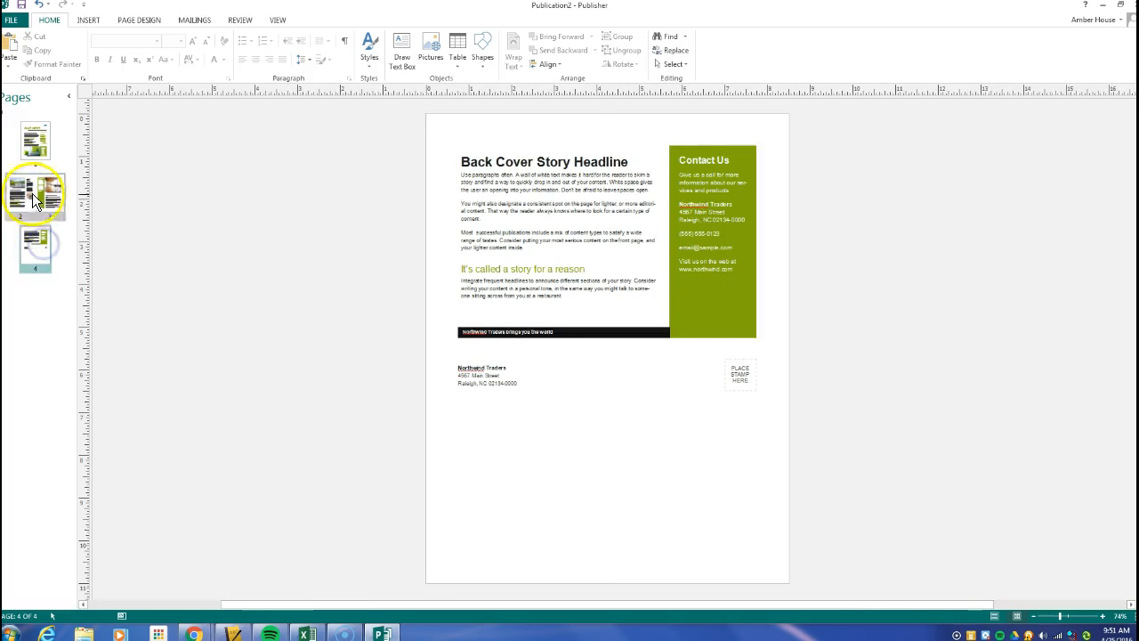
left_click(35, 139)
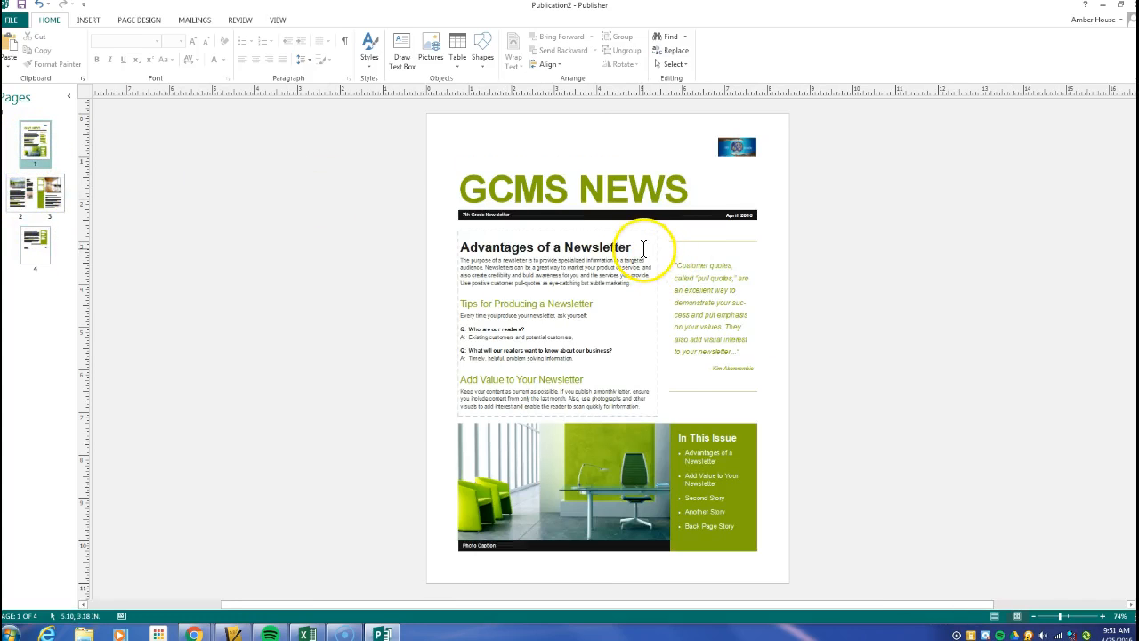
left_click(729, 352)
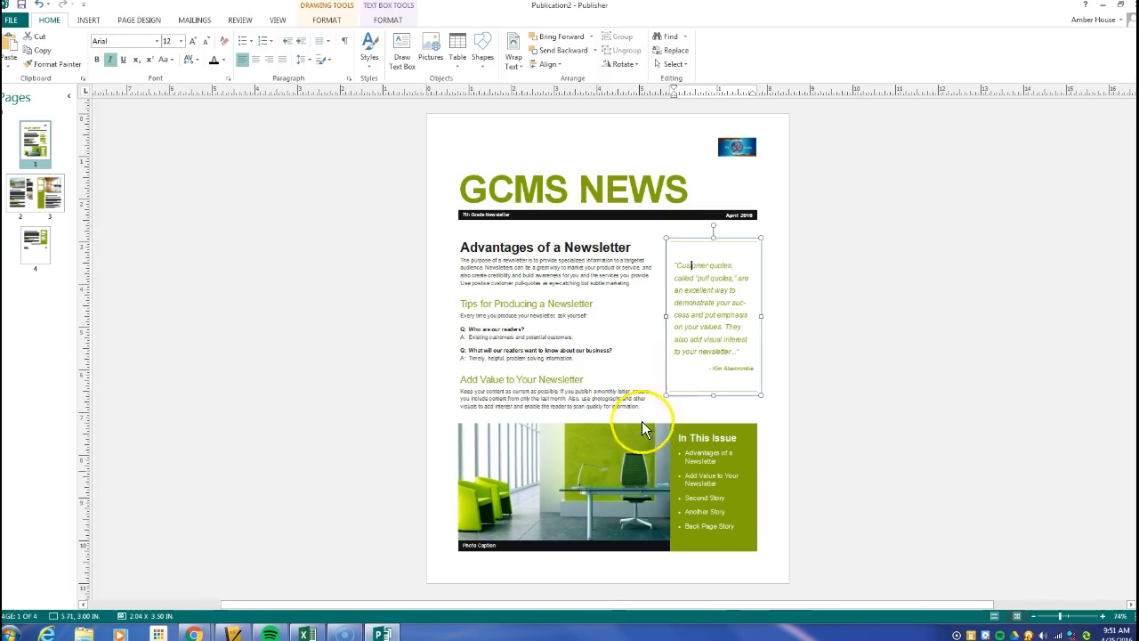
left_click(563, 487)
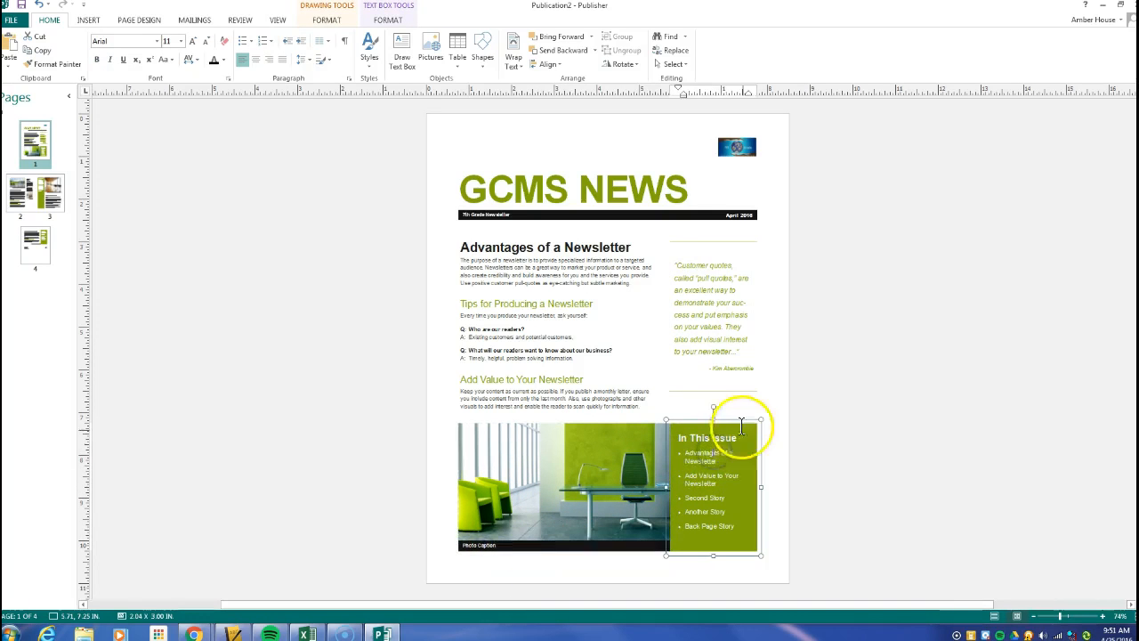
mouse_move(413, 399)
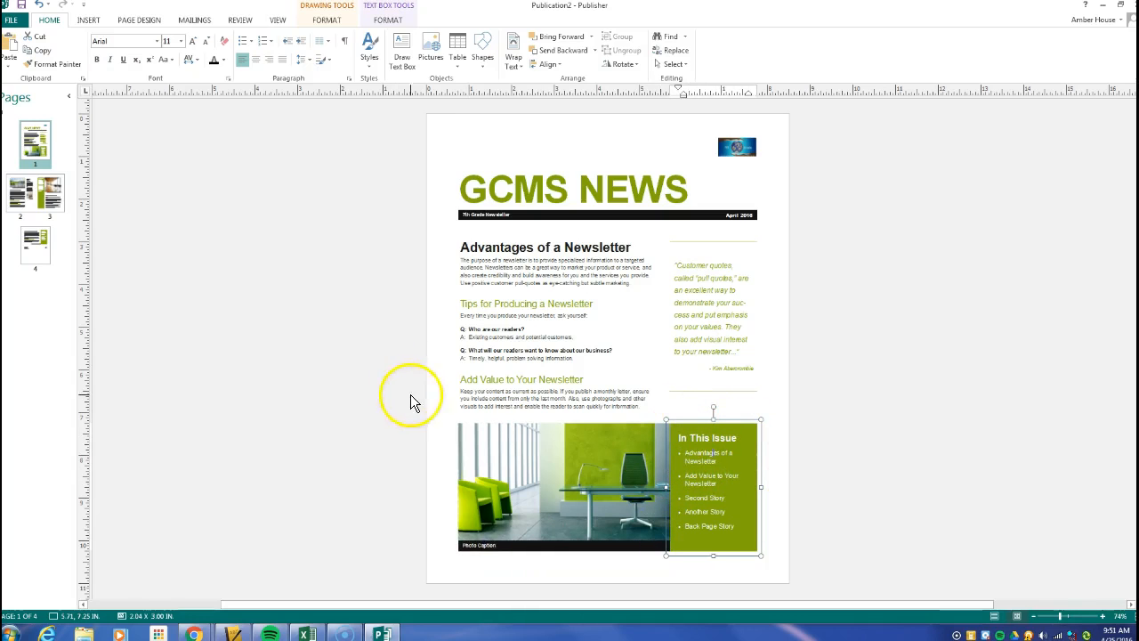
mouse_move(367, 217)
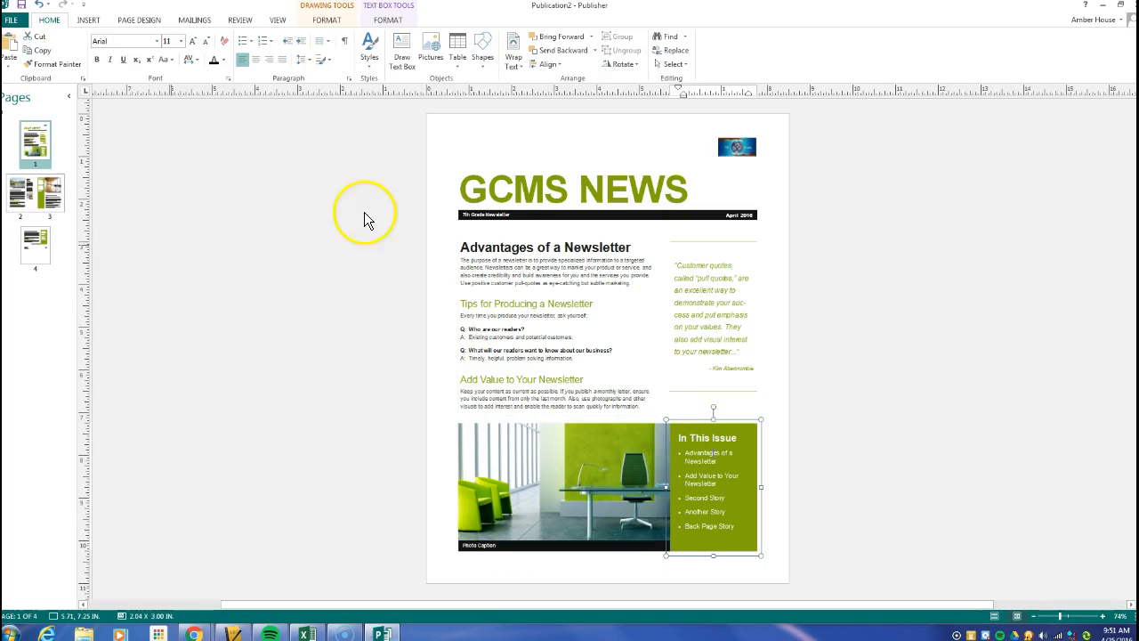
left_click(515, 246)
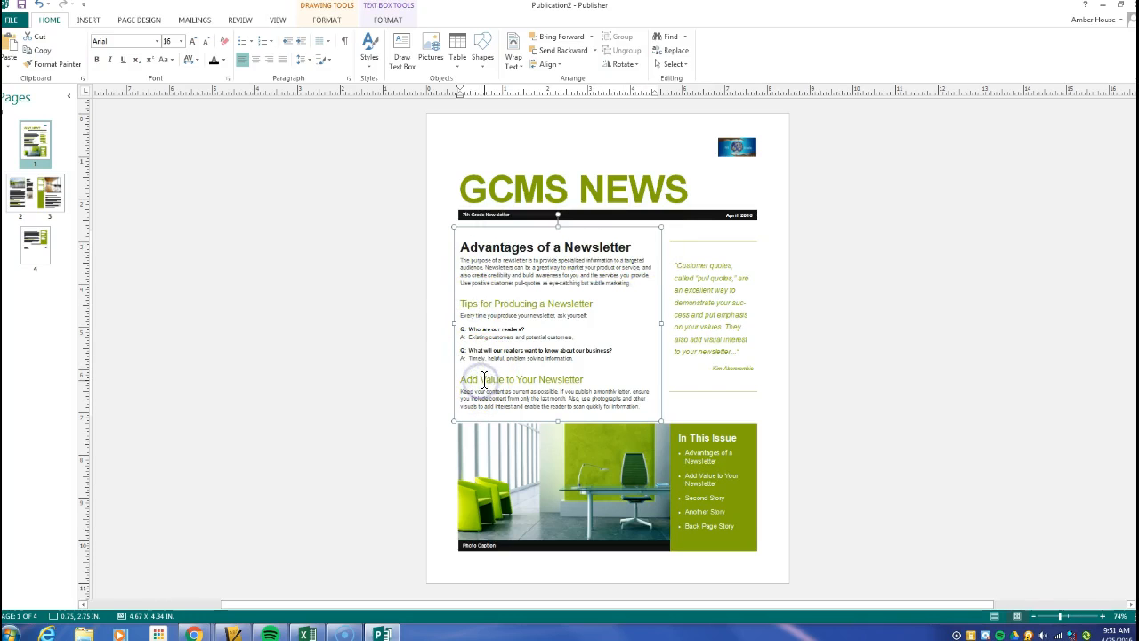
left_click(36, 194)
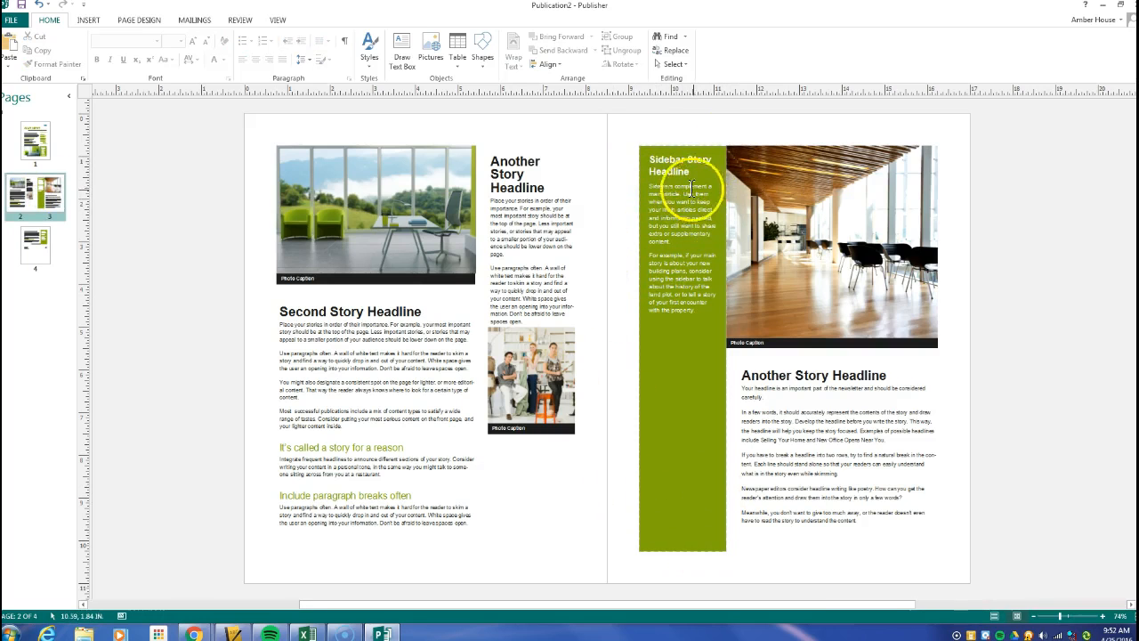
left_click(658, 358)
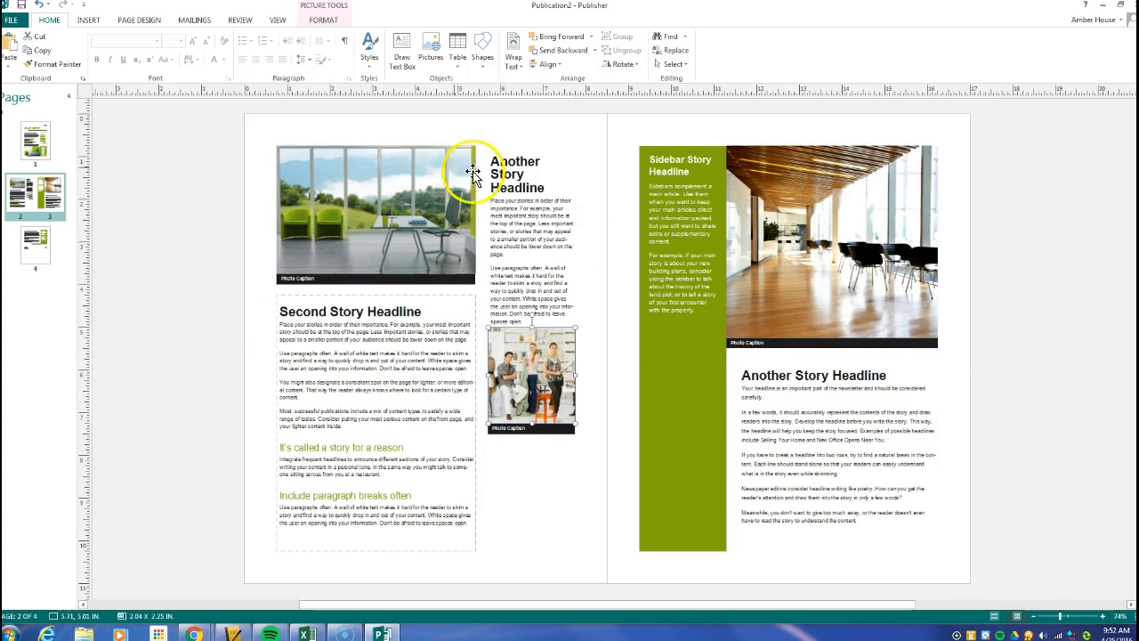
left_click(34, 247)
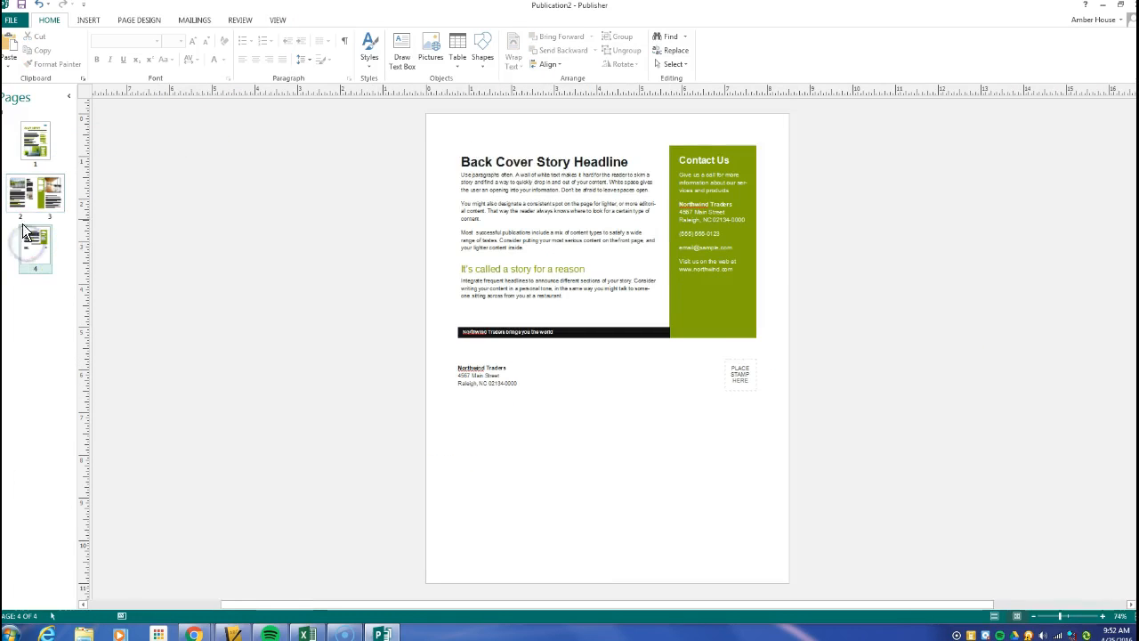
left_click(36, 142)
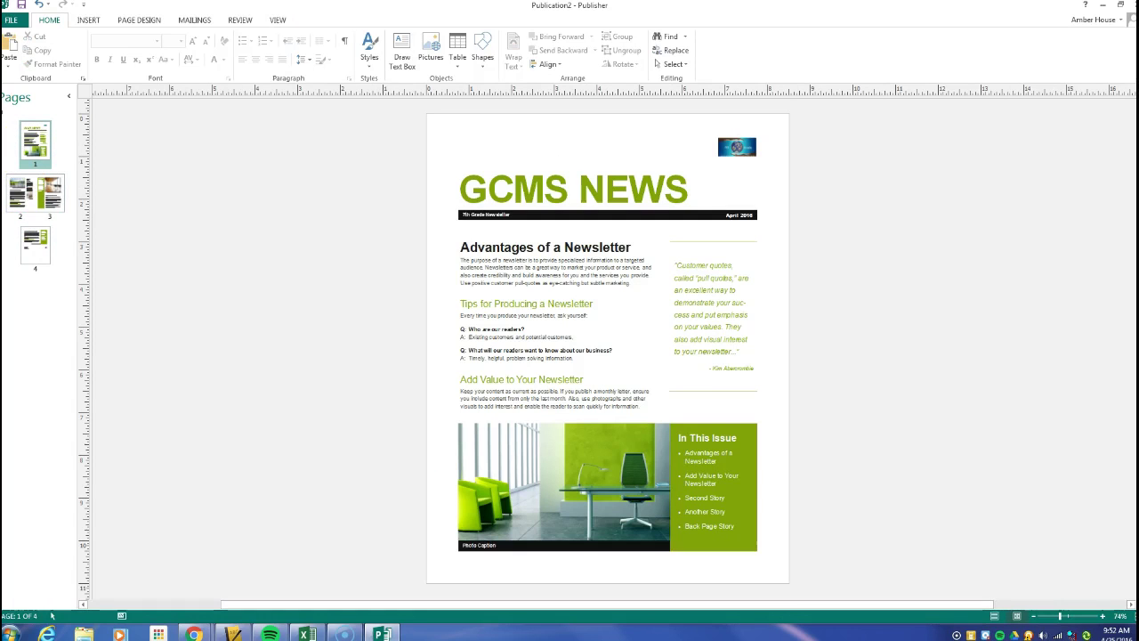
Start a custom color scheme and bring up More Colors for Accent 1.
left_click(143, 19)
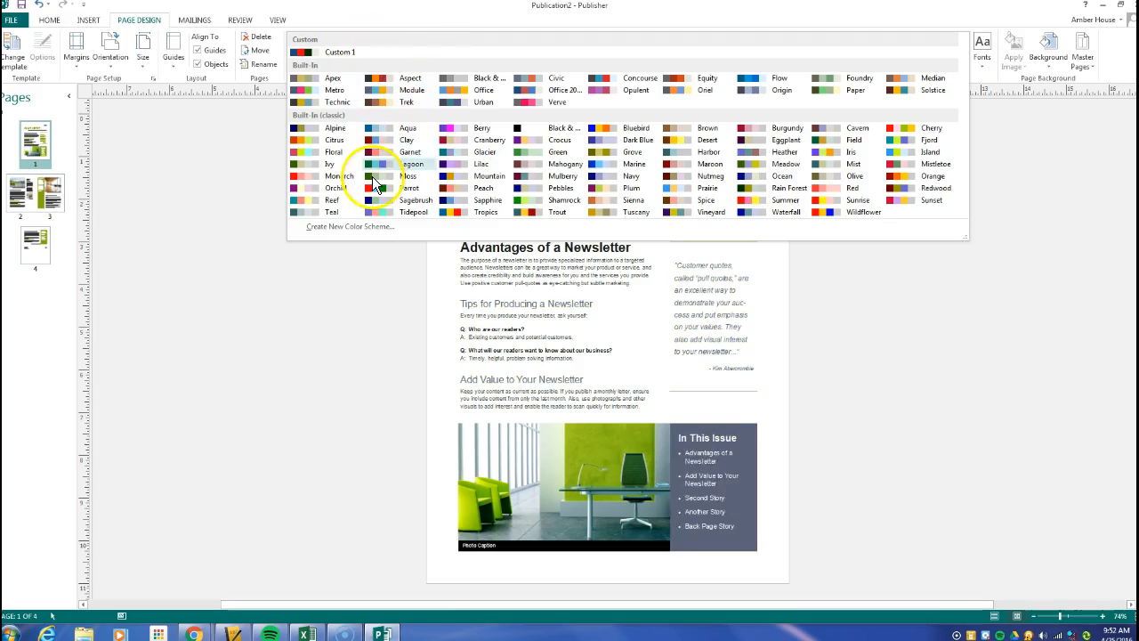
left_click(349, 226)
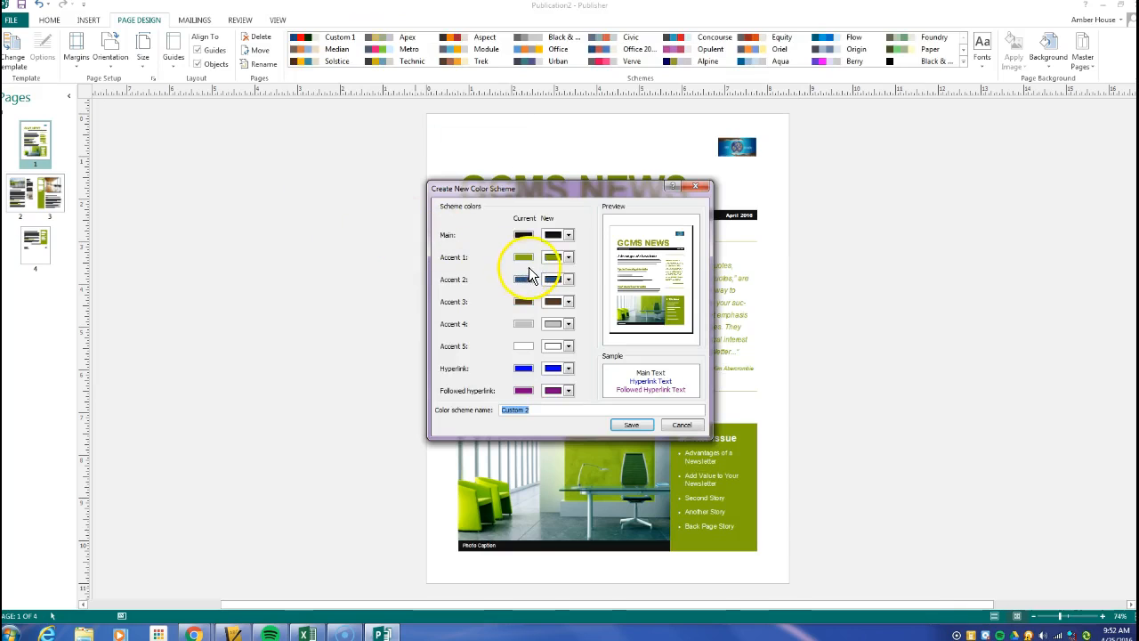
left_click(569, 256)
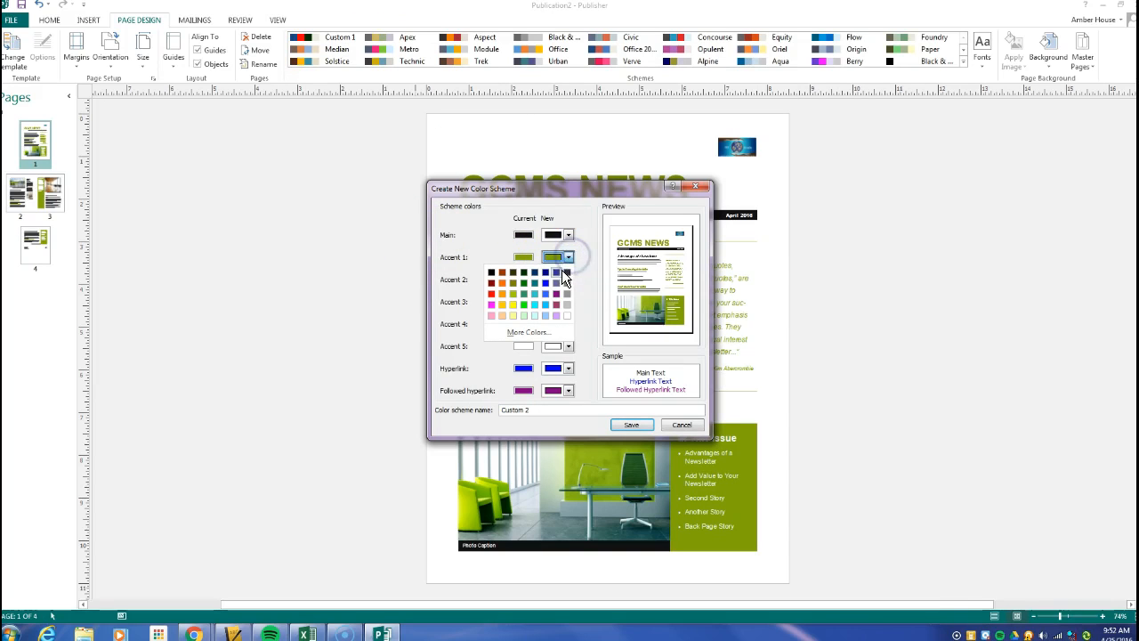
left_click(527, 331)
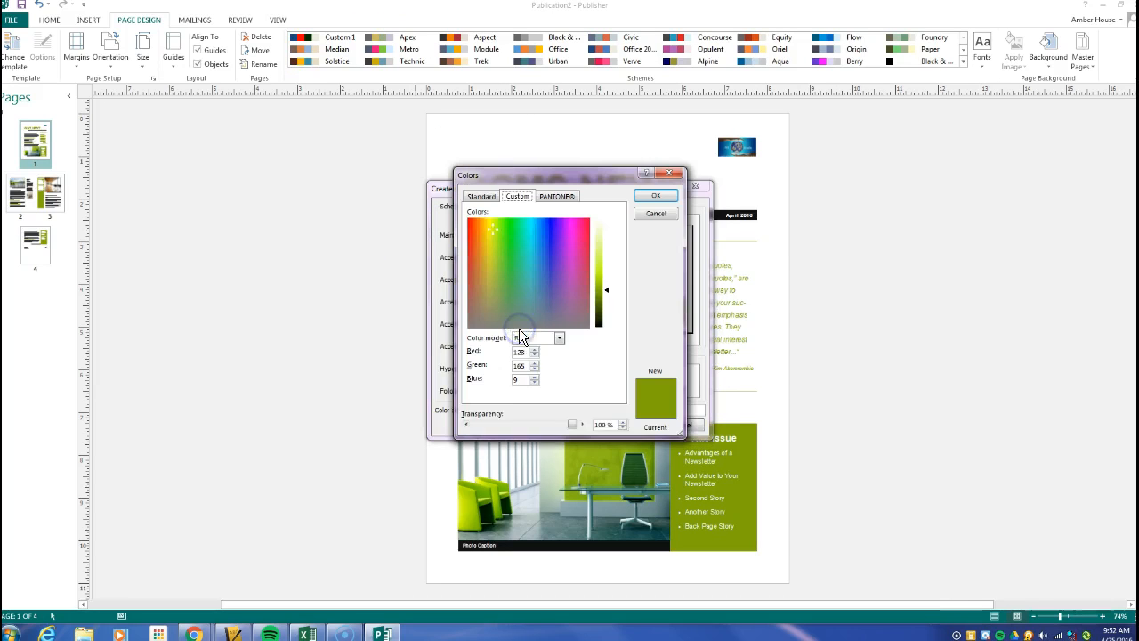
Choose a golden yellow PANTONE swatch as Accent 1 and confirm it.
left_click(491, 233)
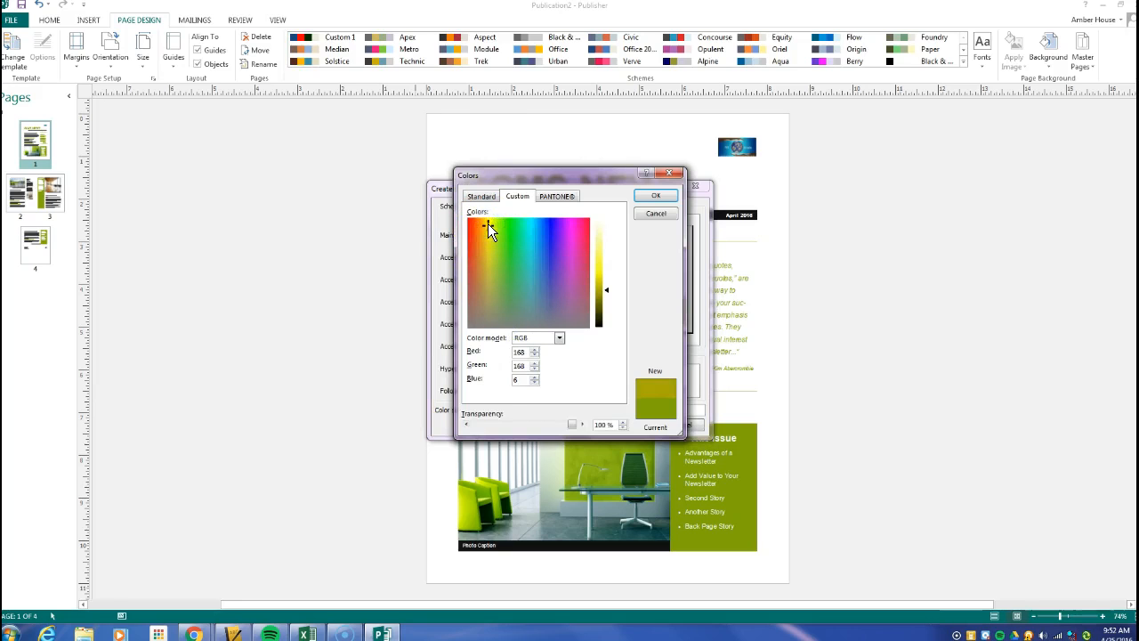
left_click(555, 196)
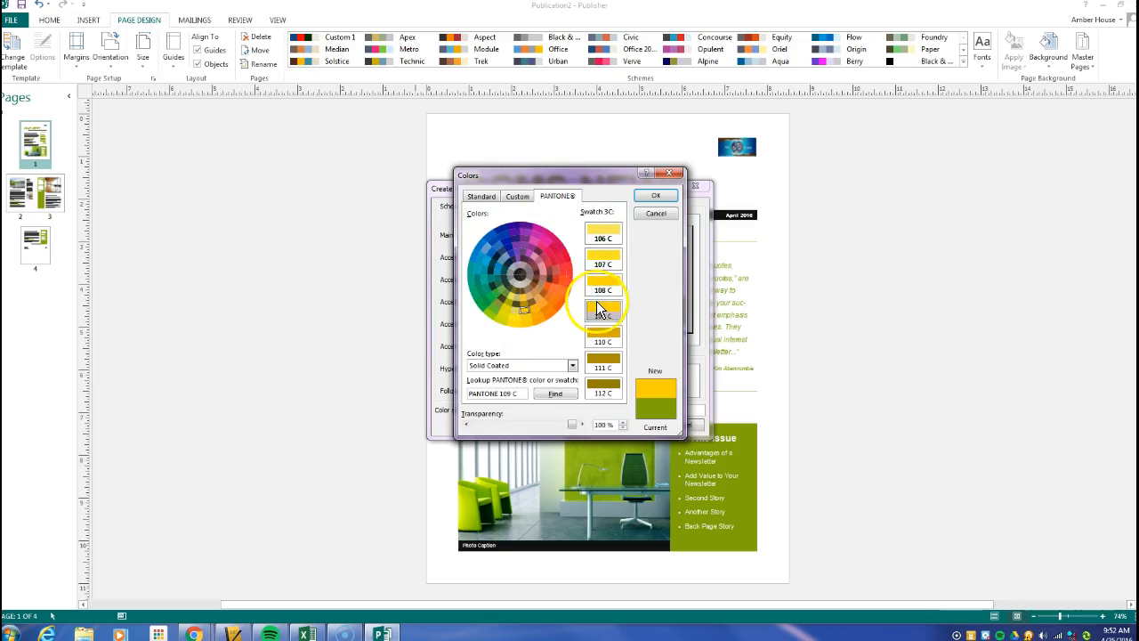
left_click(655, 194)
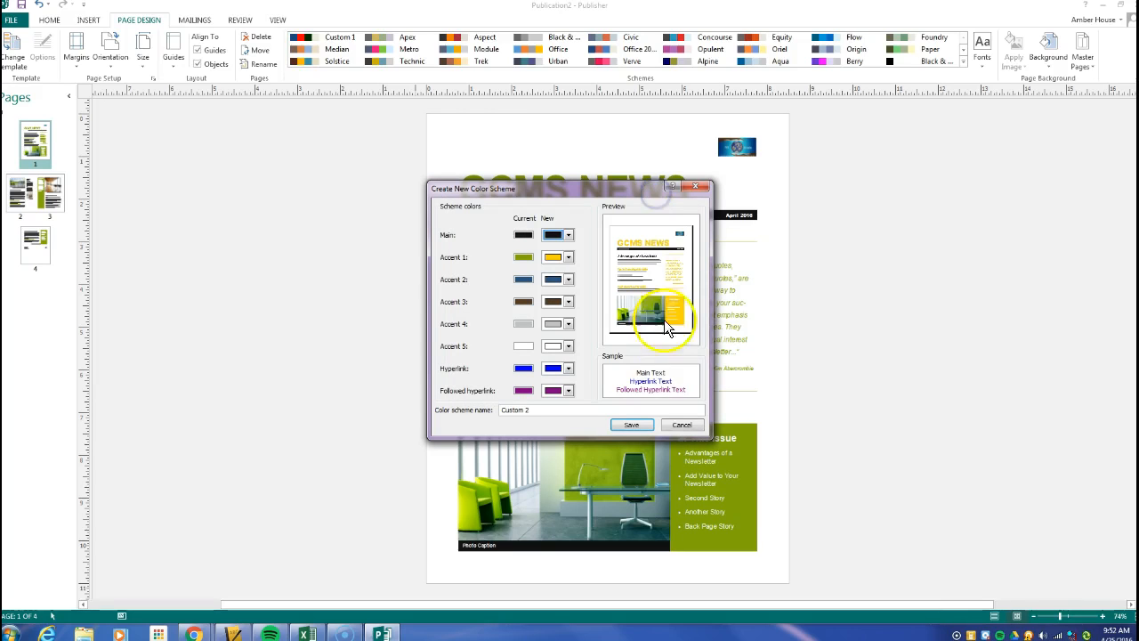
mouse_move(677, 317)
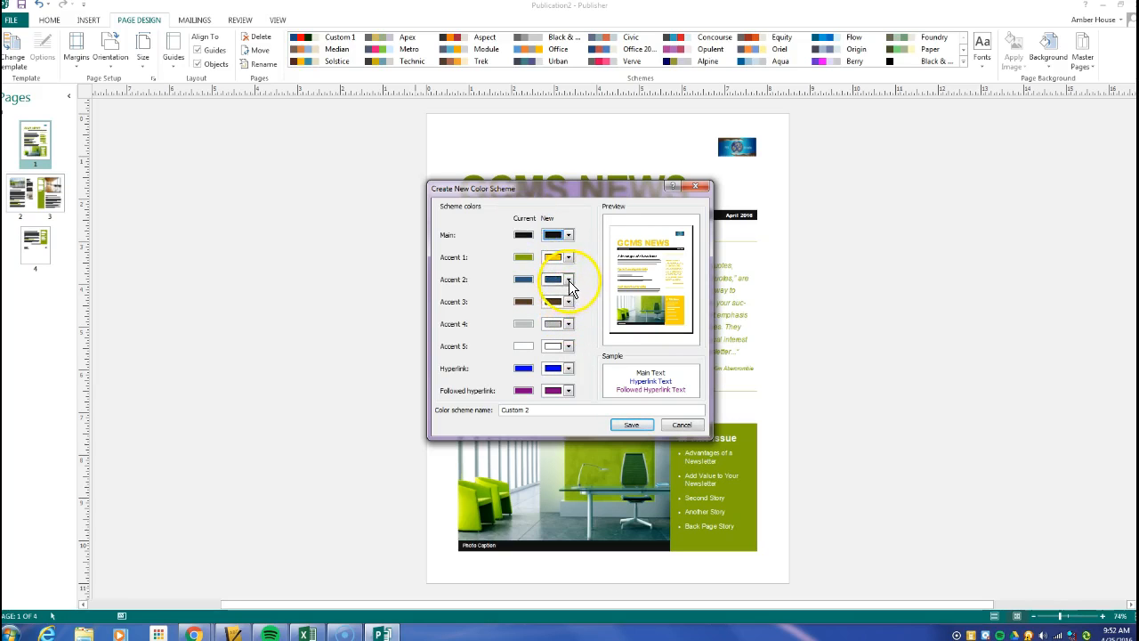
Save and apply the custom yellow scheme, then select the main article text box.
left_click(632, 423)
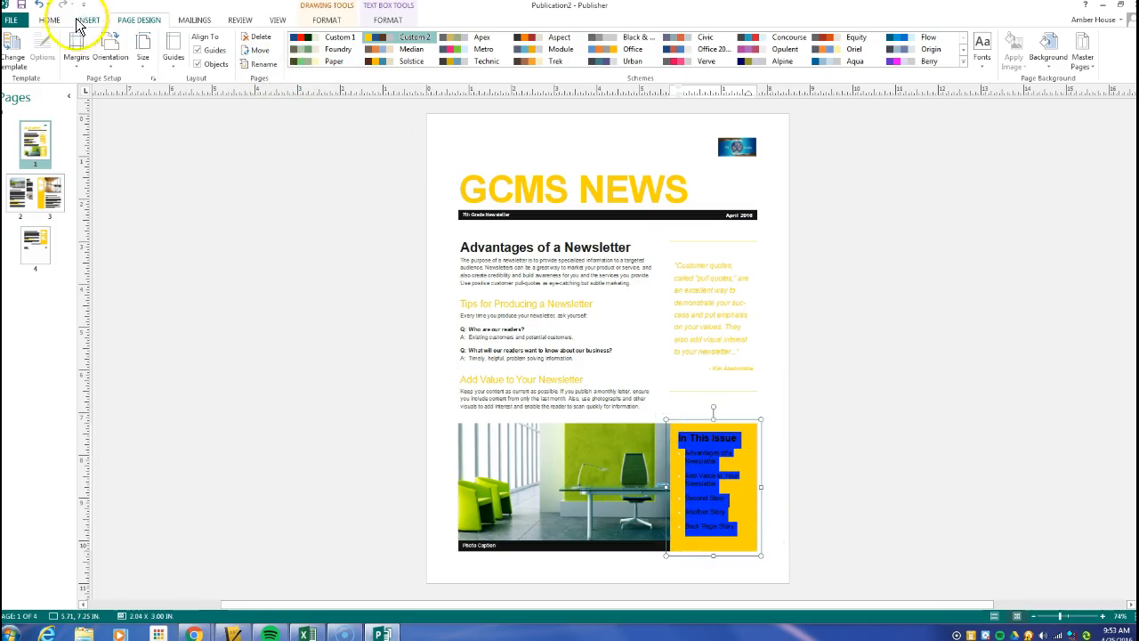
left_click(50, 18)
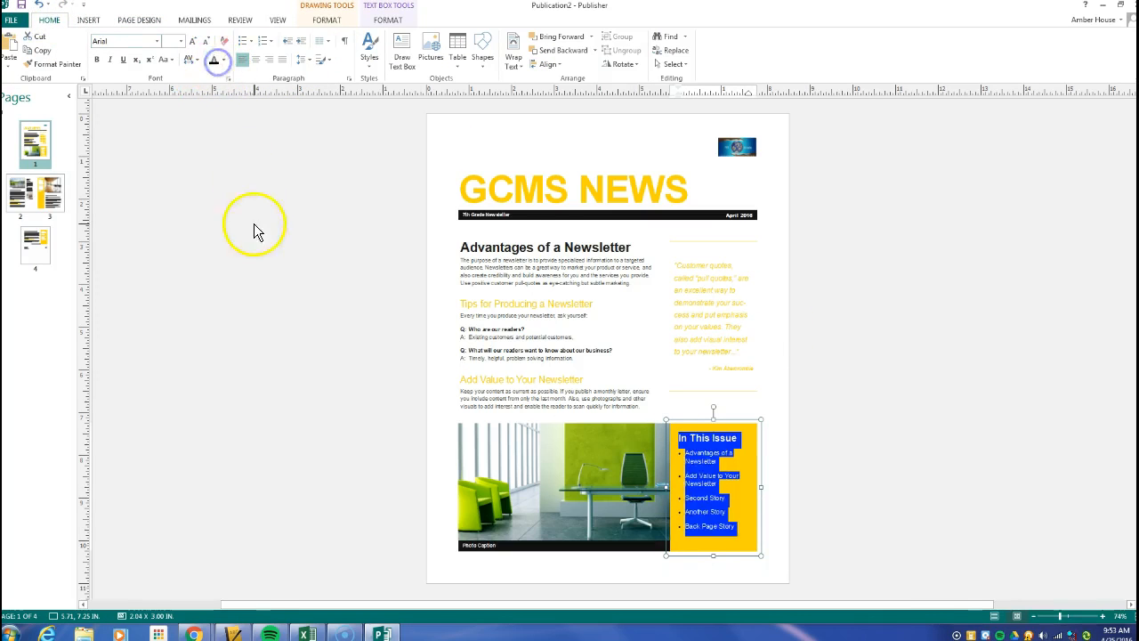
left_click(601, 370)
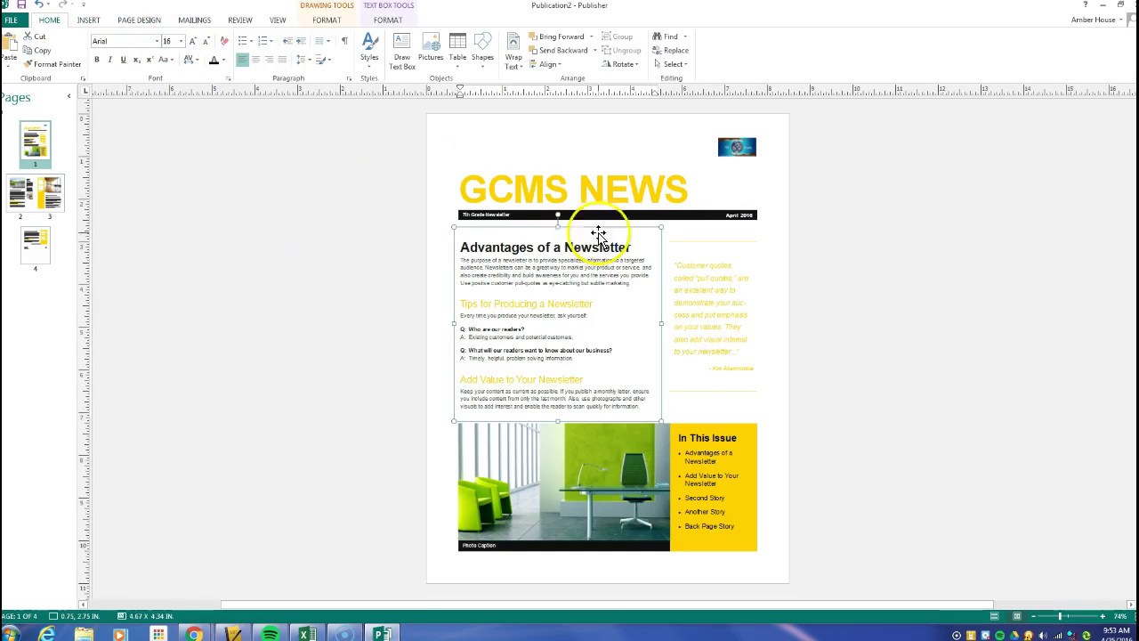
Review the color scheme list and the Font Scheme Options on Page Design.
left_click(712, 324)
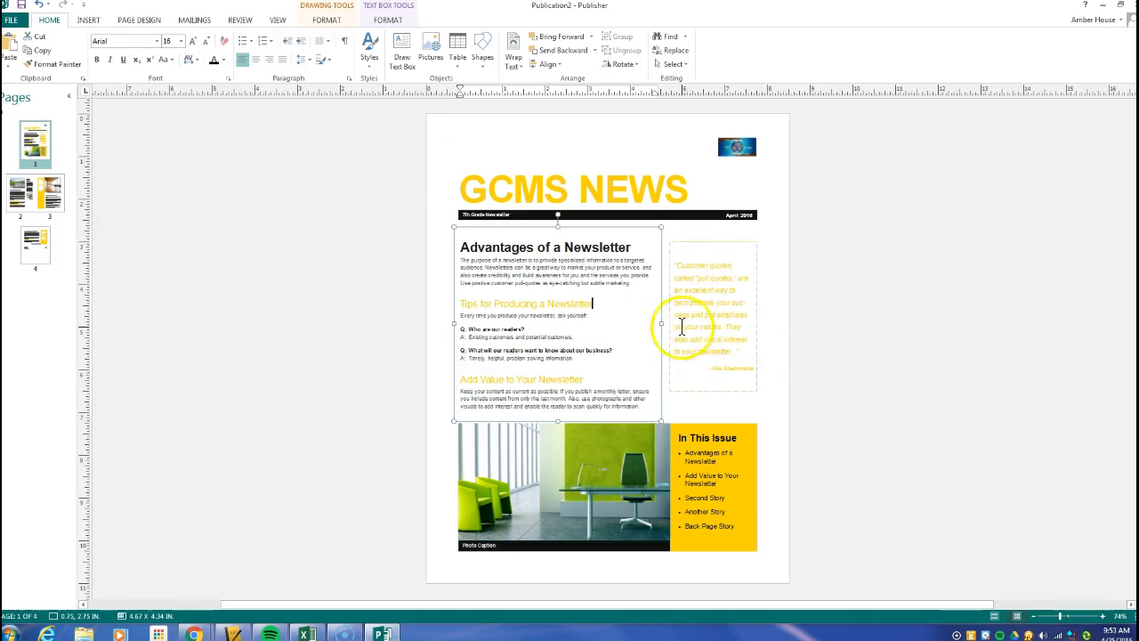
left_click(143, 22)
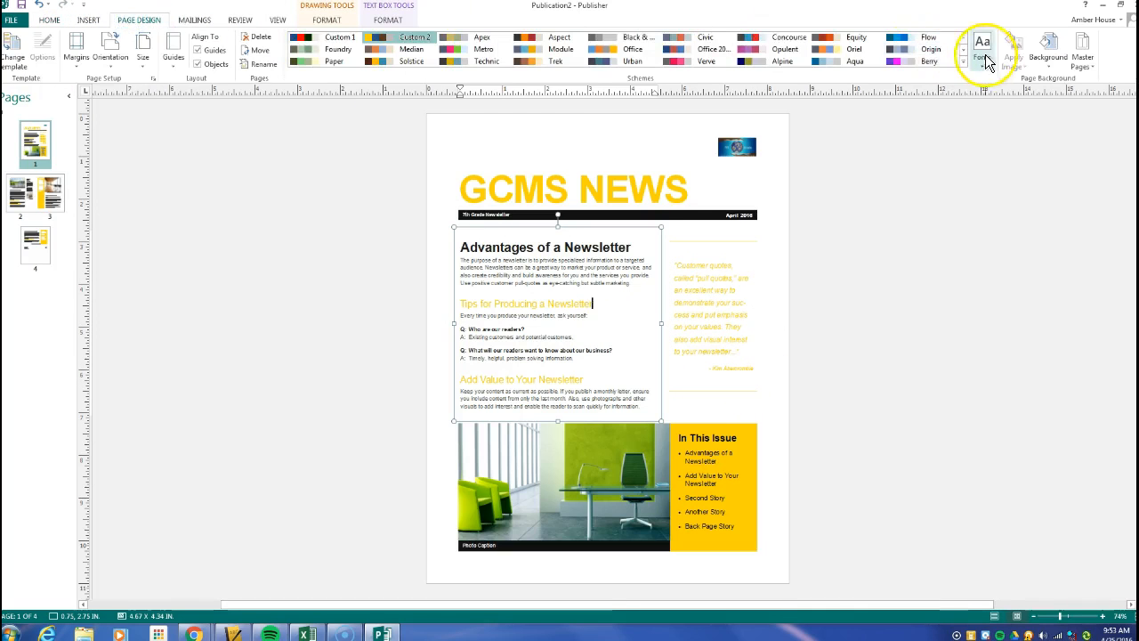
left_click(965, 60)
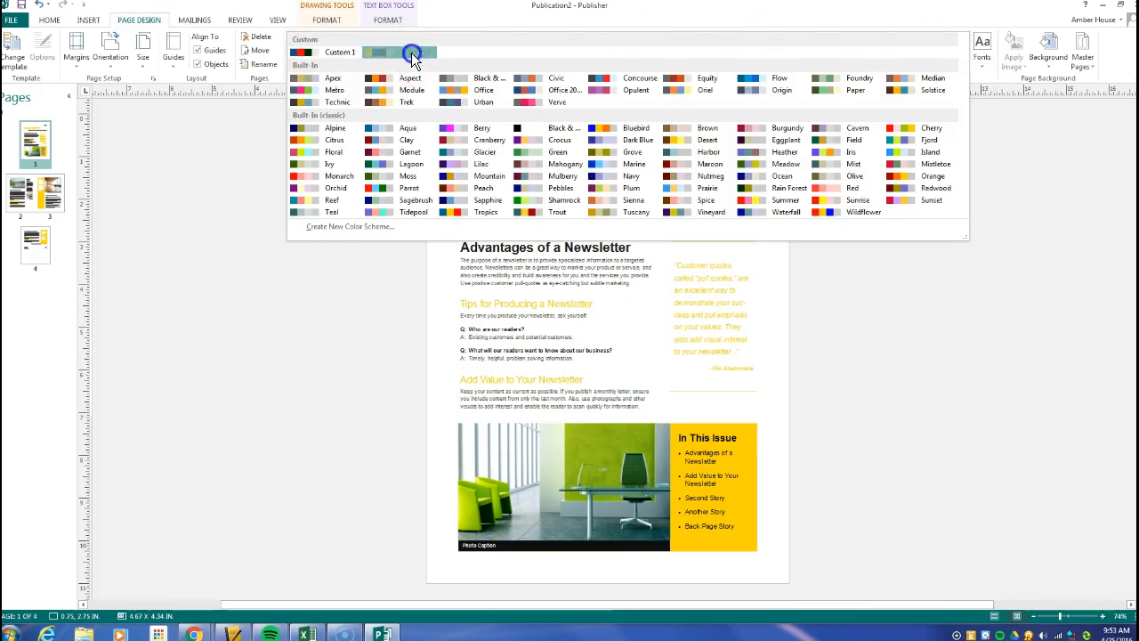
left_click(410, 52)
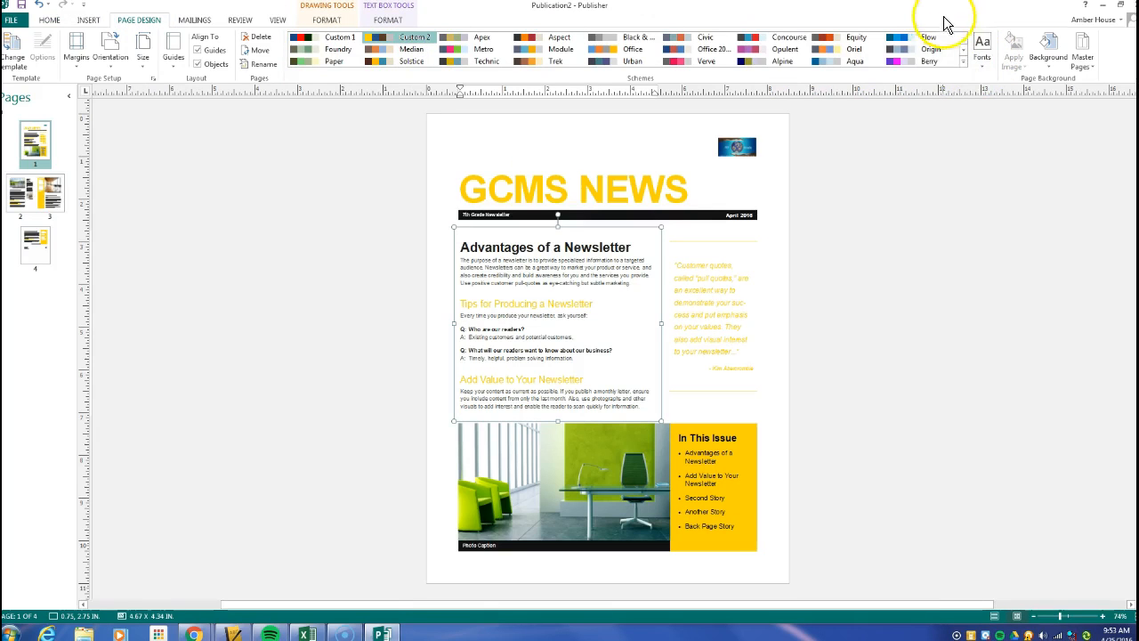
left_click(961, 61)
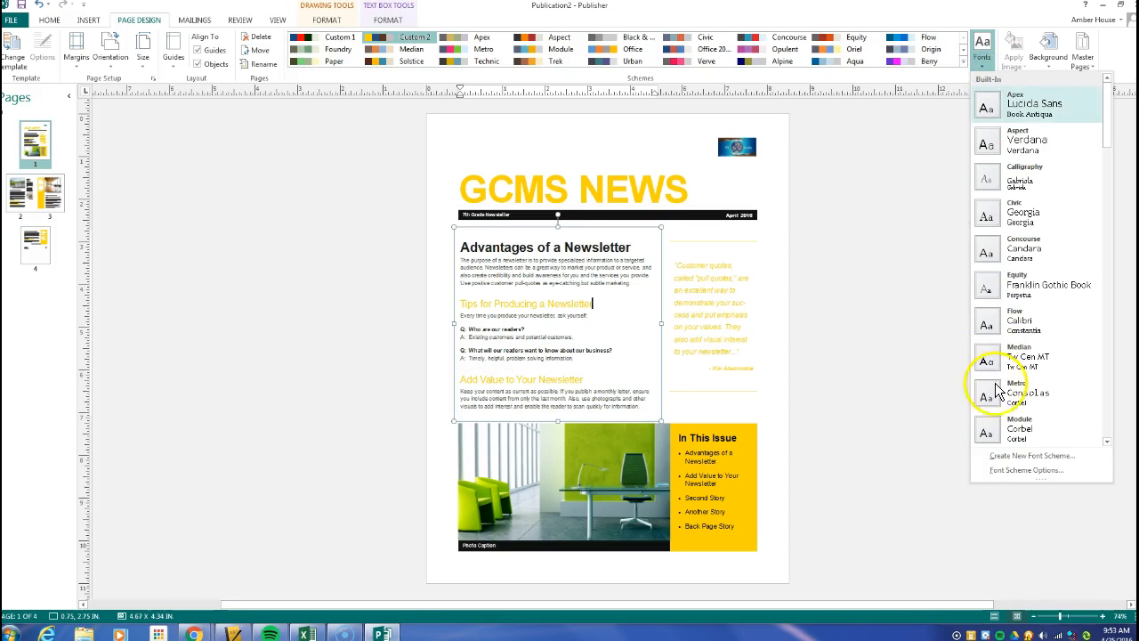
mouse_move(1007, 472)
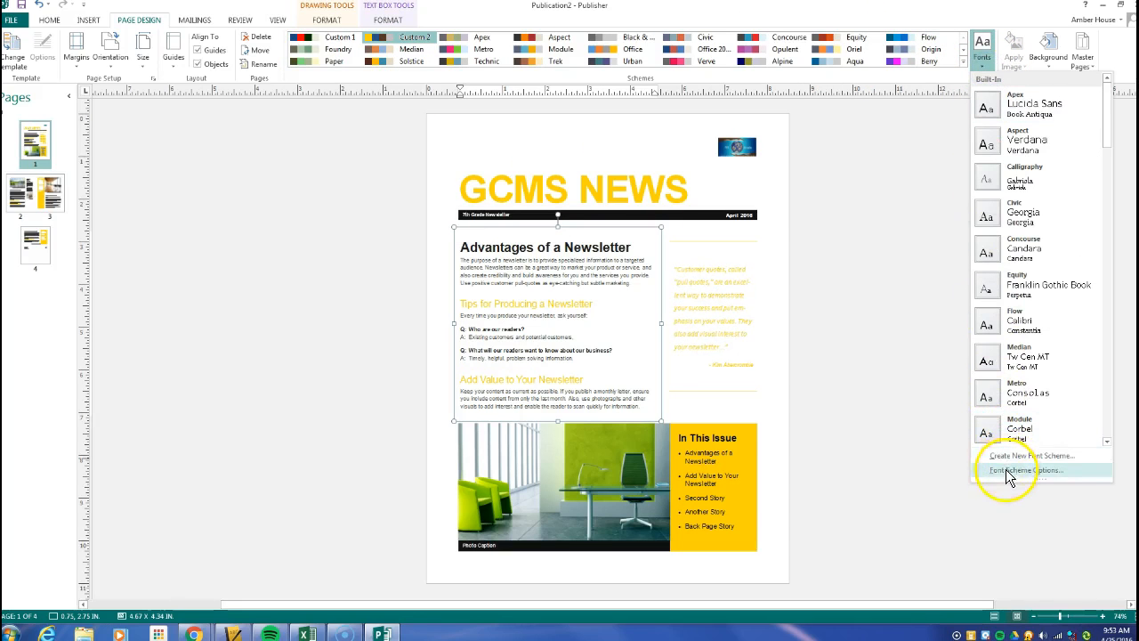
left_click(1027, 470)
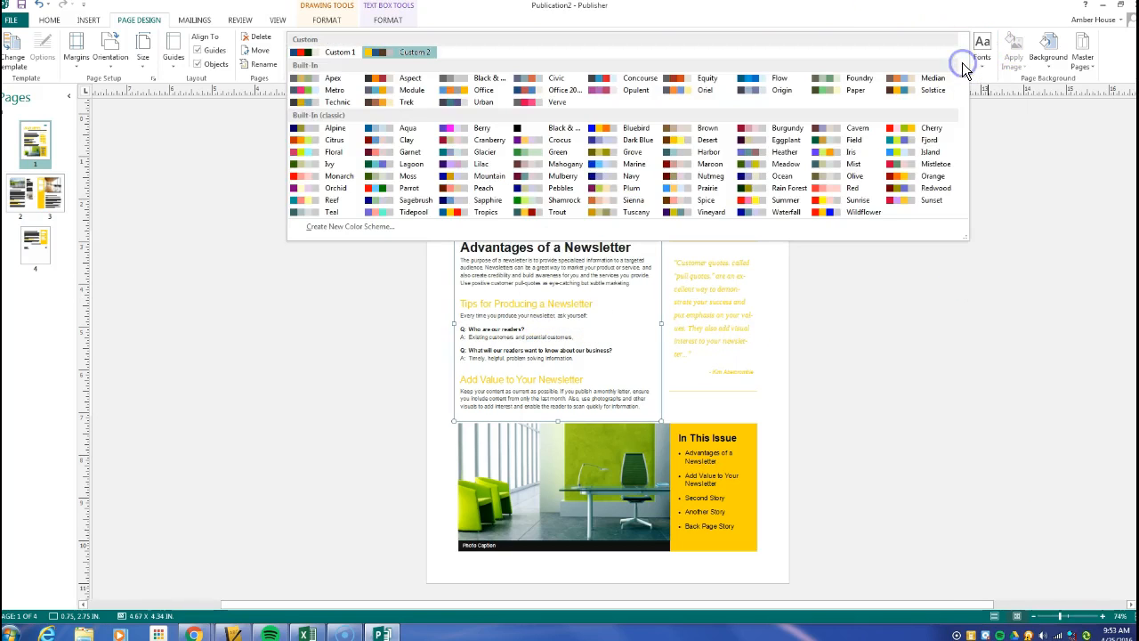
mouse_move(358, 239)
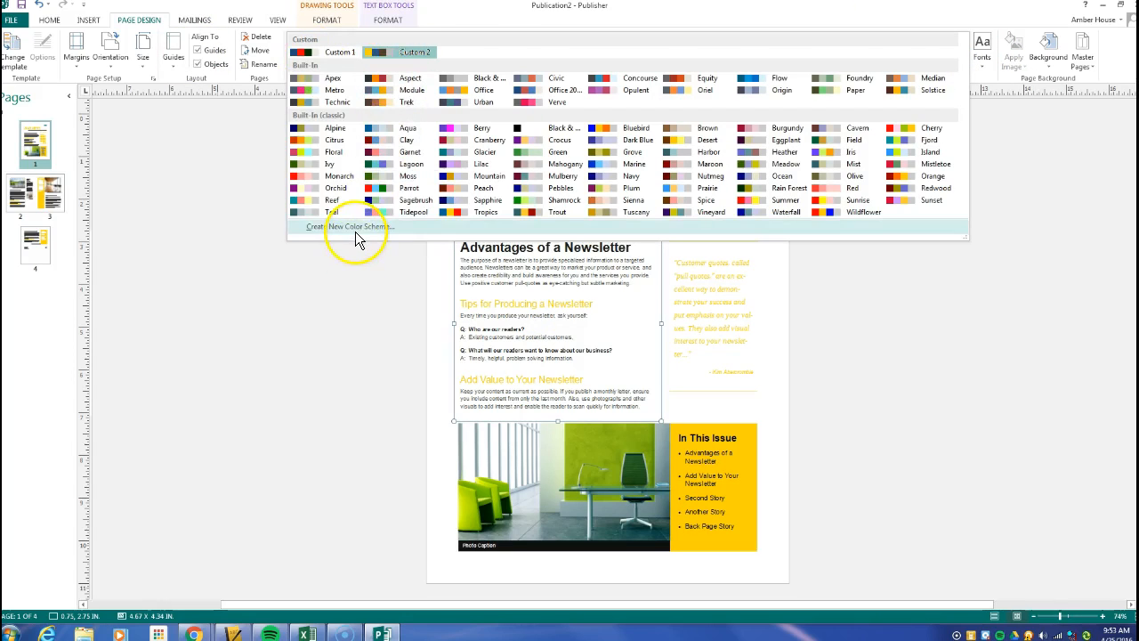
Revisit the font scheme options, then select the pull-quote text for recoloring.
left_click(360, 226)
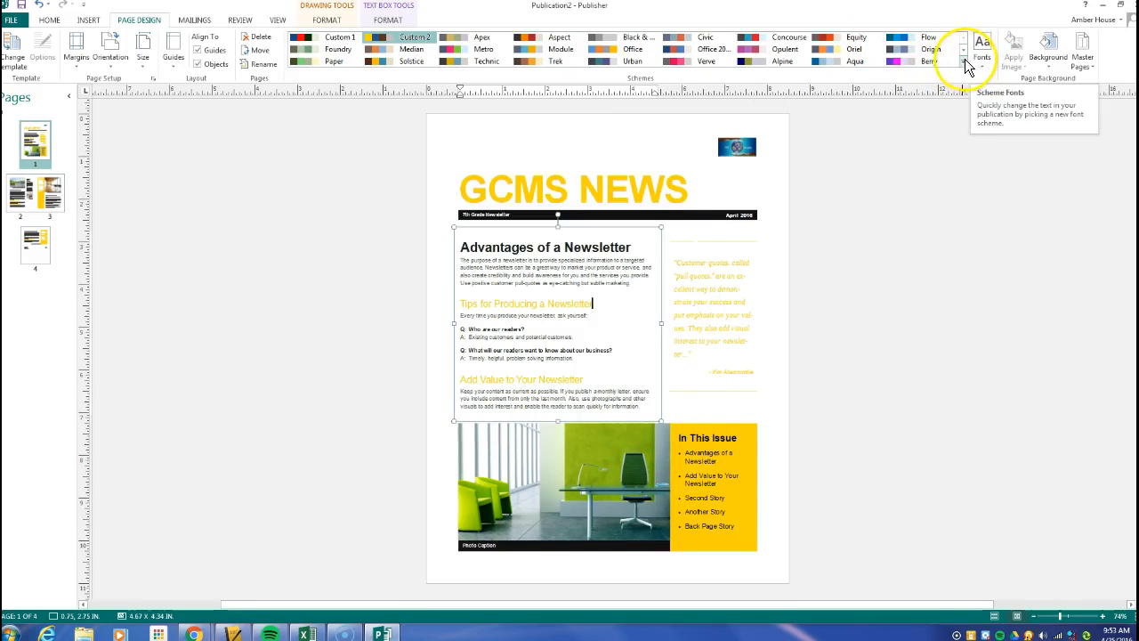
left_click(961, 59)
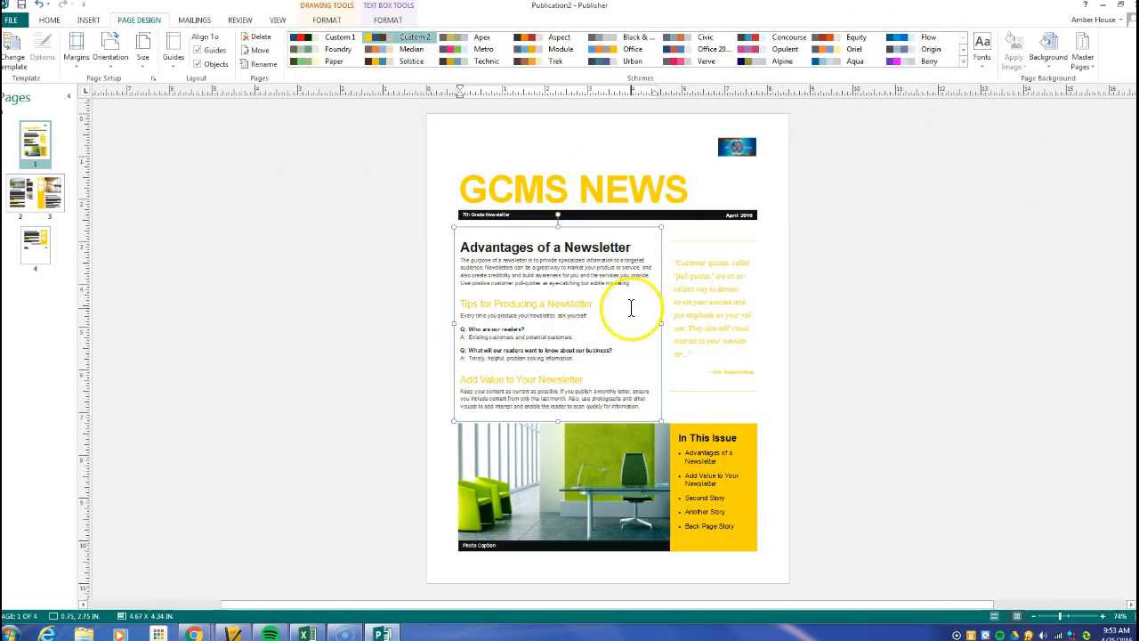
left_click(989, 43)
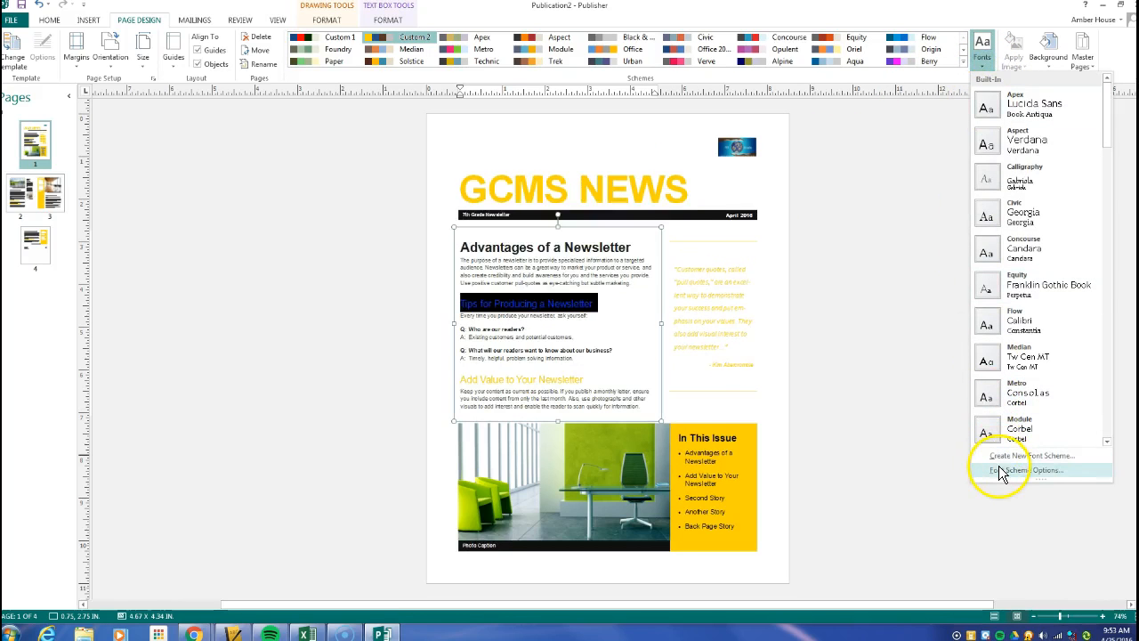
left_click(1017, 455)
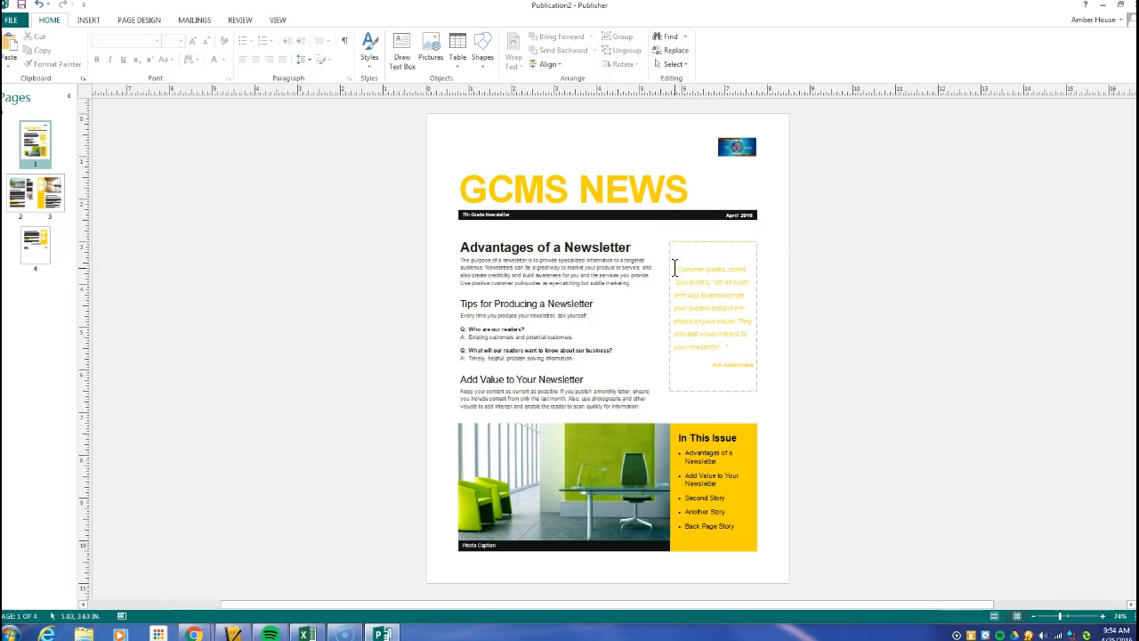
left_click(210, 62)
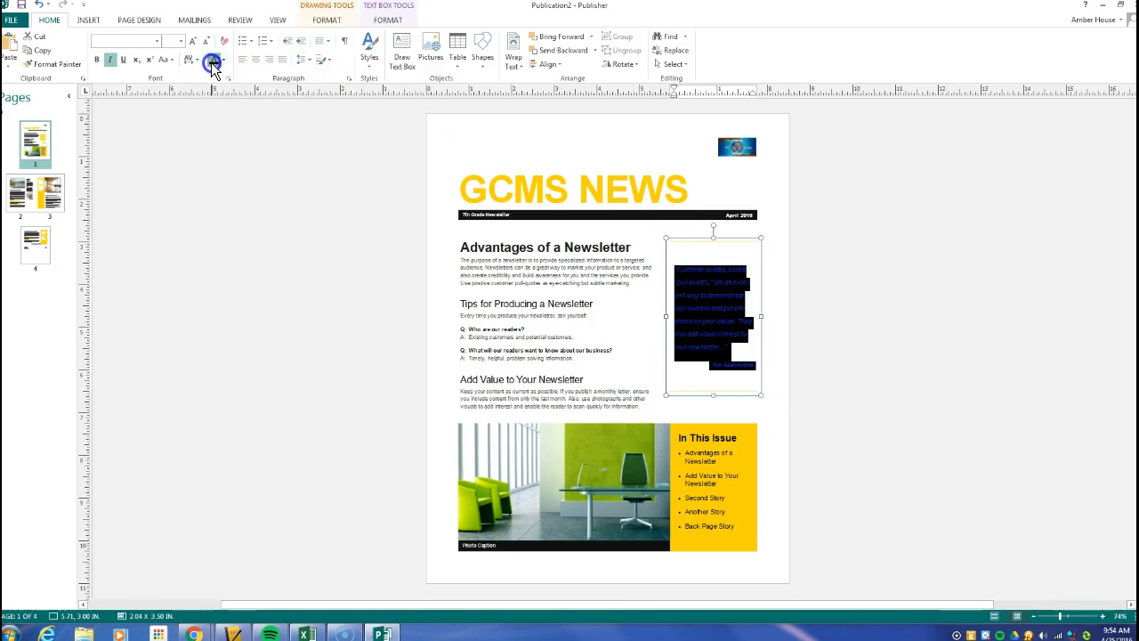